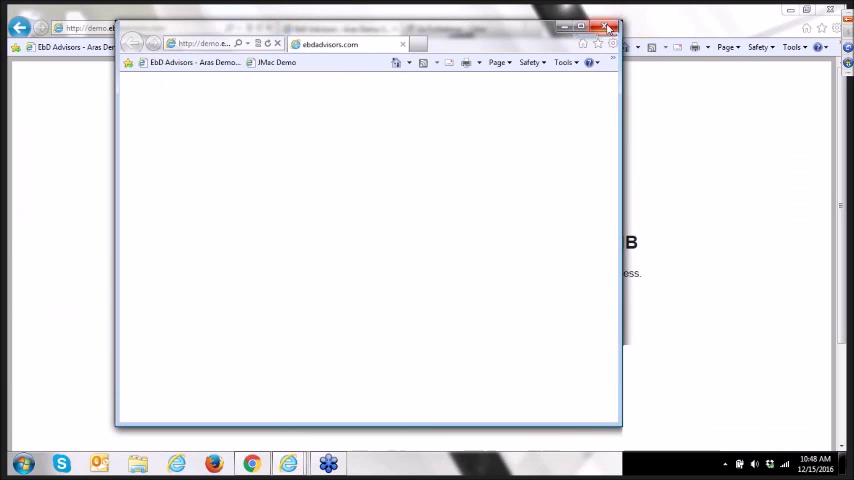
# Close the open Internet Explorer window to clear the desktop.
pyautogui.click(607, 27)
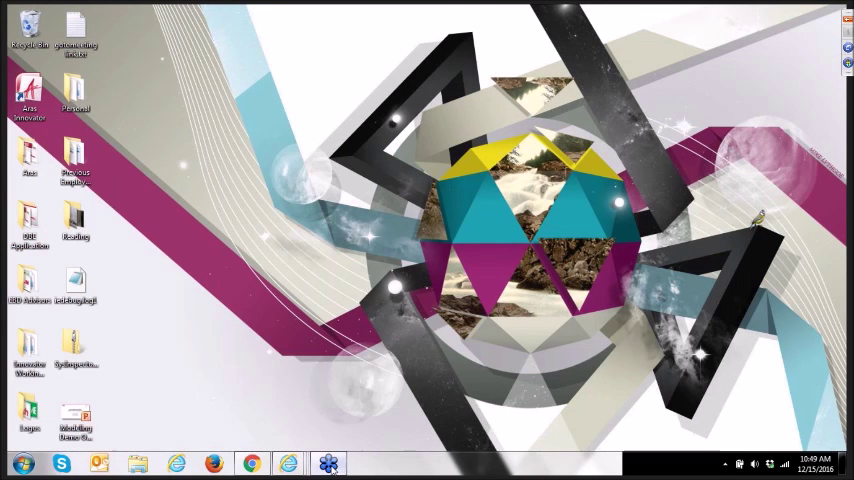
pyautogui.moveTo(780, 388)
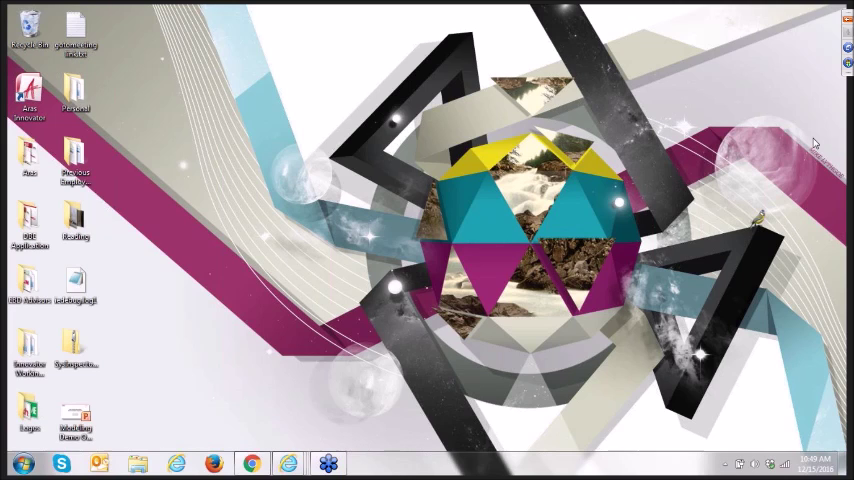
pyautogui.moveTo(670, 53)
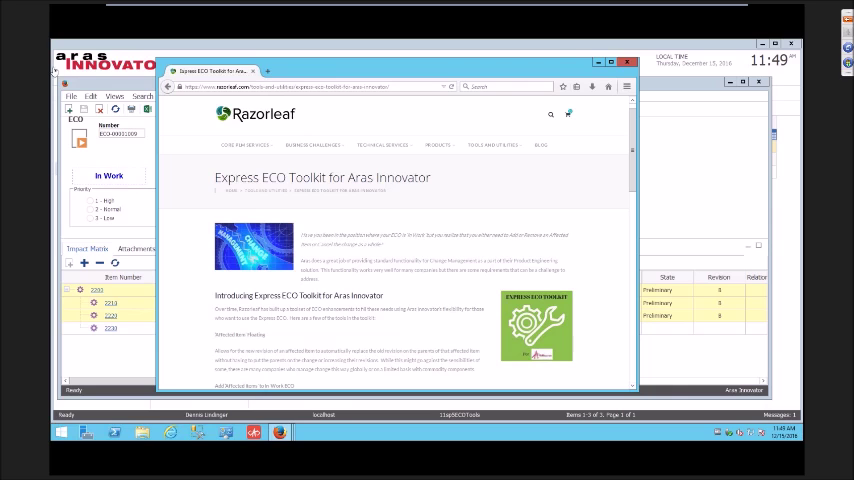
pyautogui.moveTo(671, 164)
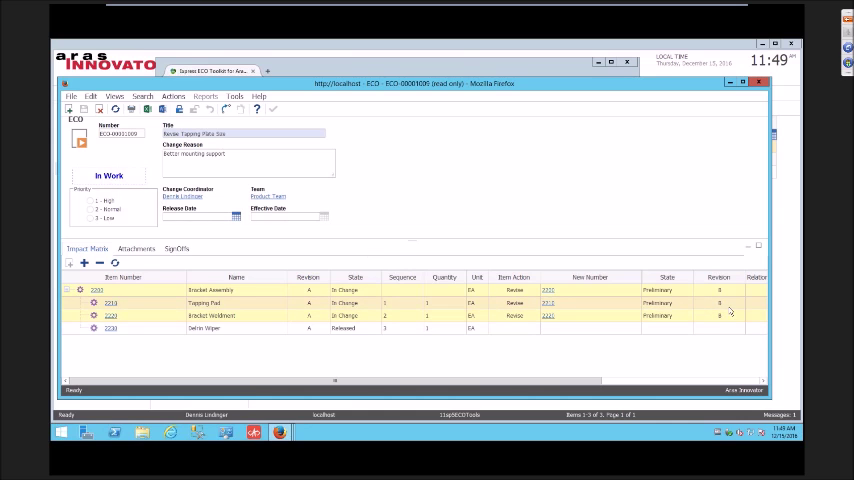
pyautogui.moveTo(498, 301)
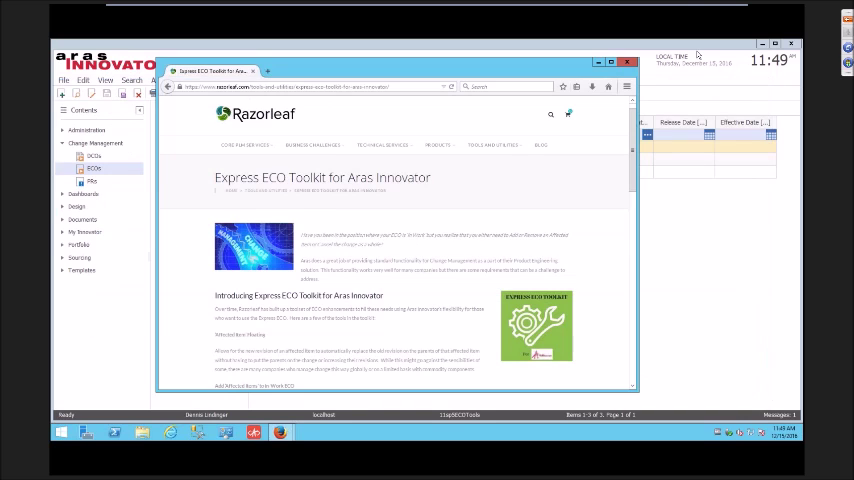
# Minimize the Express ECO Toolkit page to reveal the ECOs grid.
pyautogui.click(628, 61)
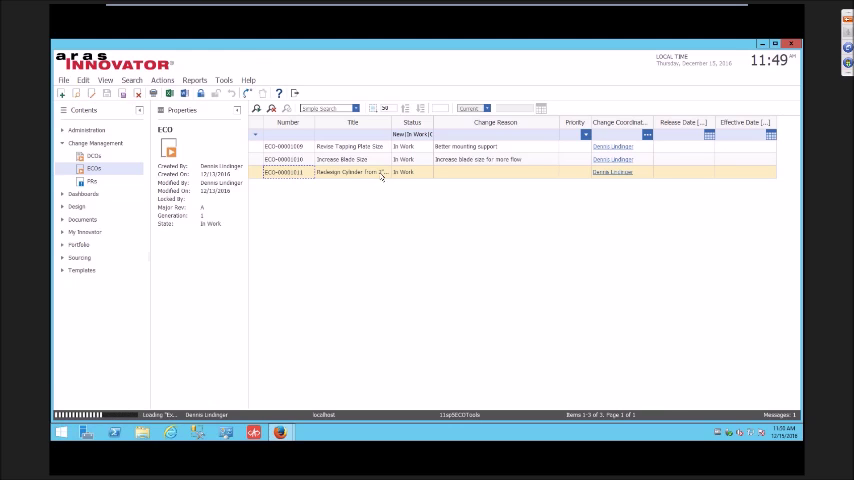
# Open ECO-00001011, Redesign Cylinder from 2" to 2.5", from the ECO grid.
pyautogui.doubleClick(290, 172)
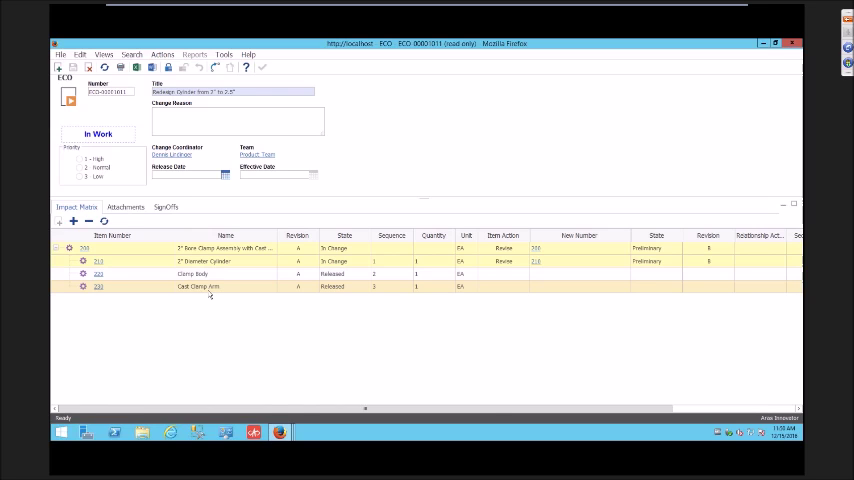
pyautogui.moveTo(213, 296)
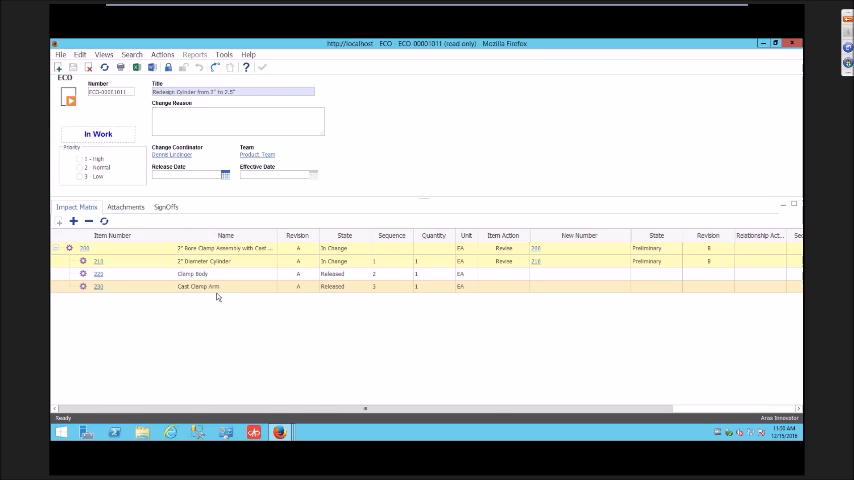
pyautogui.moveTo(219, 297)
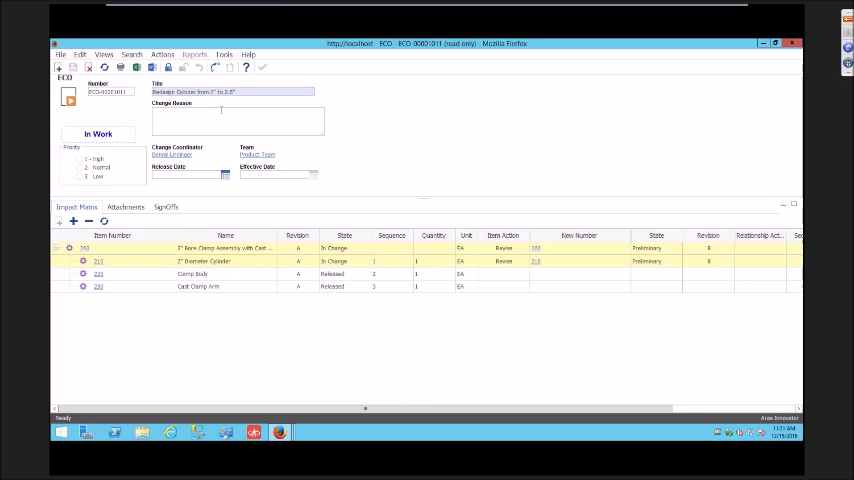
pyautogui.moveTo(225, 106)
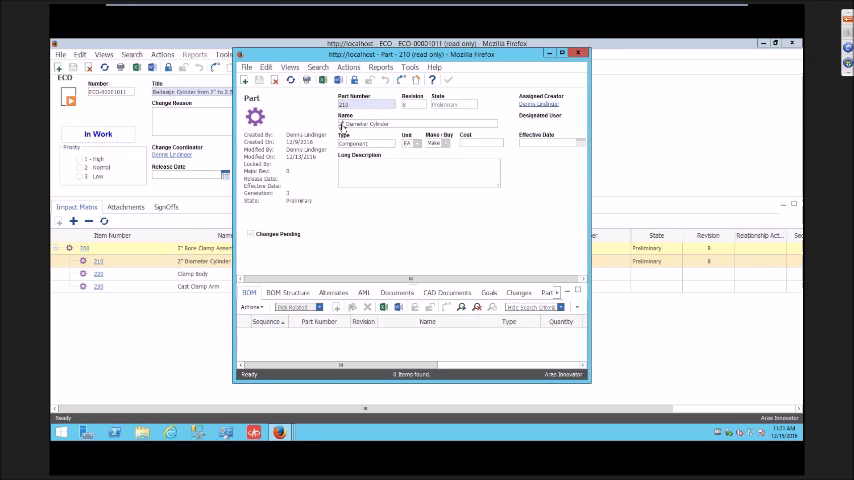
# Edit part 210, naming it 2.5" Diameter Cylinder, then save, unlock and close it.
pyautogui.click(353, 80)
pyautogui.write('.5')
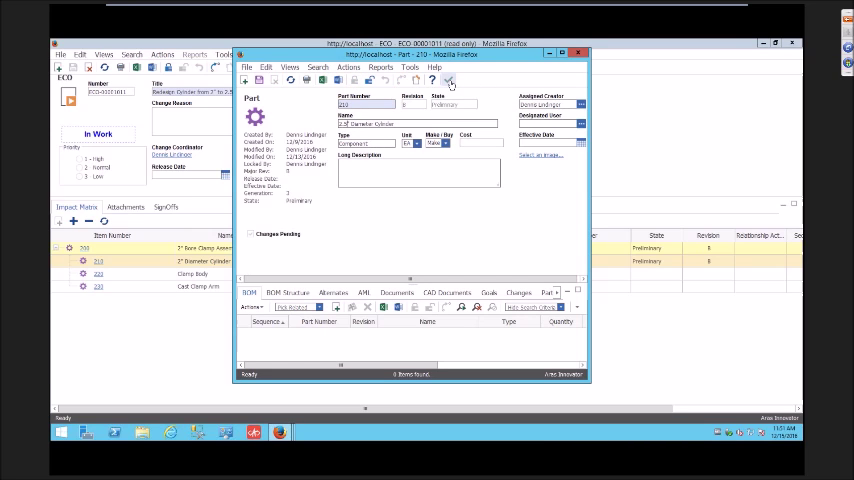
pyautogui.click(448, 81)
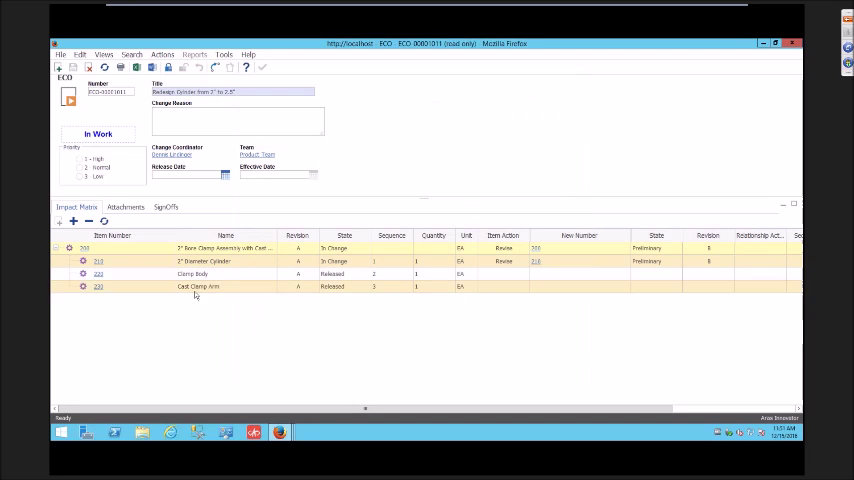
pyautogui.moveTo(208, 297)
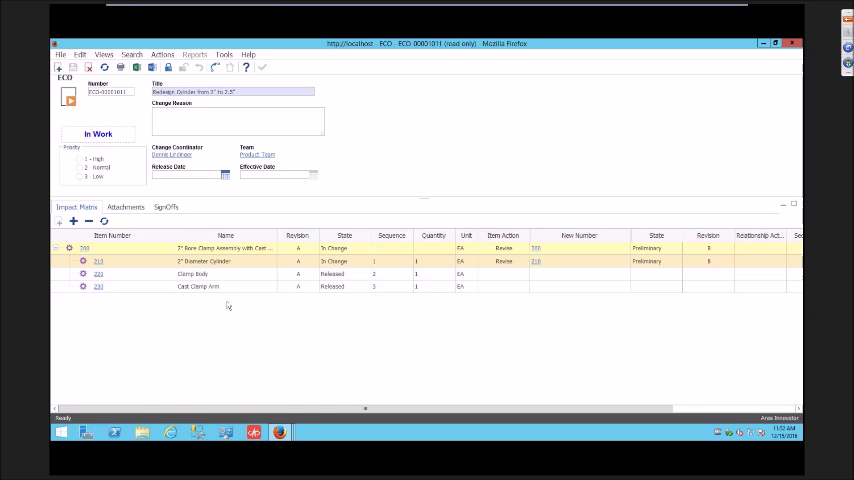
pyautogui.moveTo(224, 297)
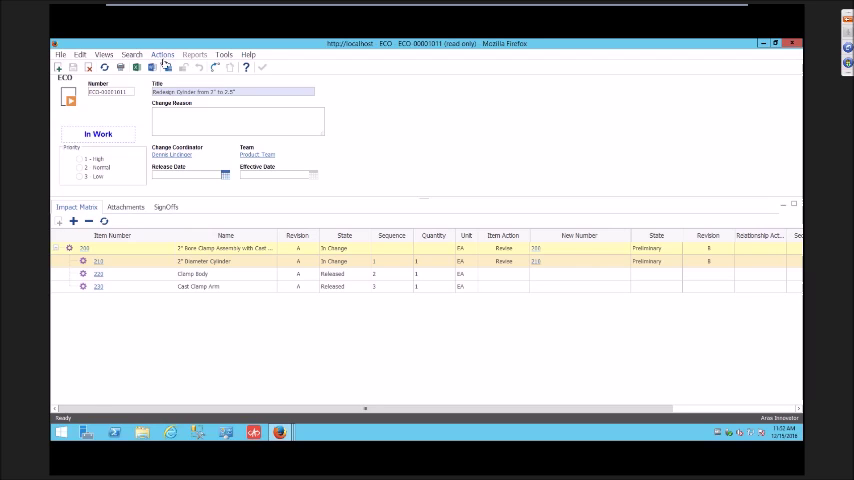
# Add part 230 Cast Clamp Arm to the in-work change with Item Action Revise.
pyautogui.click(162, 54)
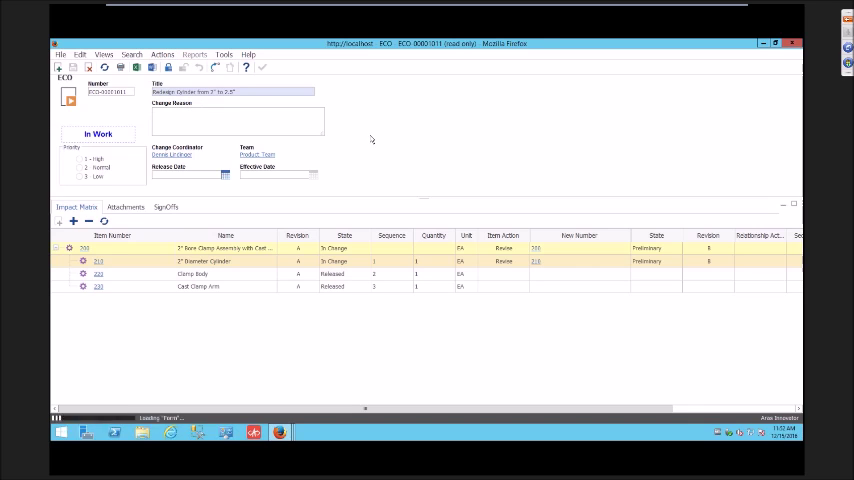
pyautogui.click(72, 221)
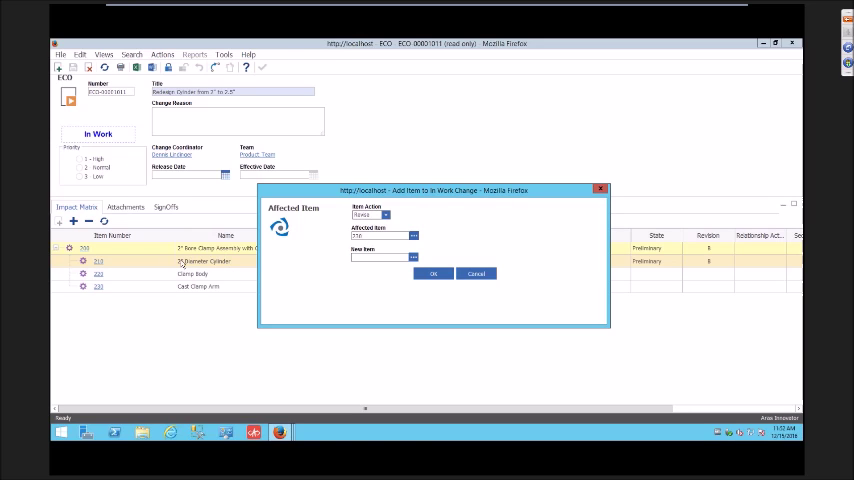
pyautogui.moveTo(117, 273)
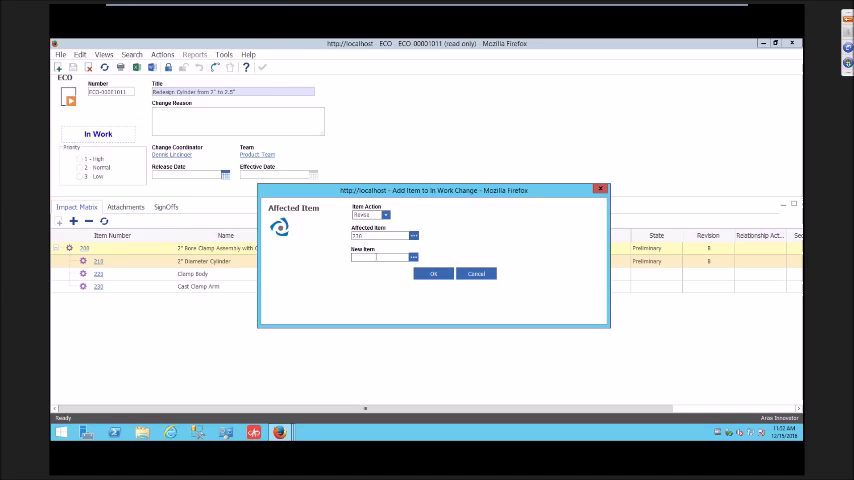
pyautogui.moveTo(419, 292)
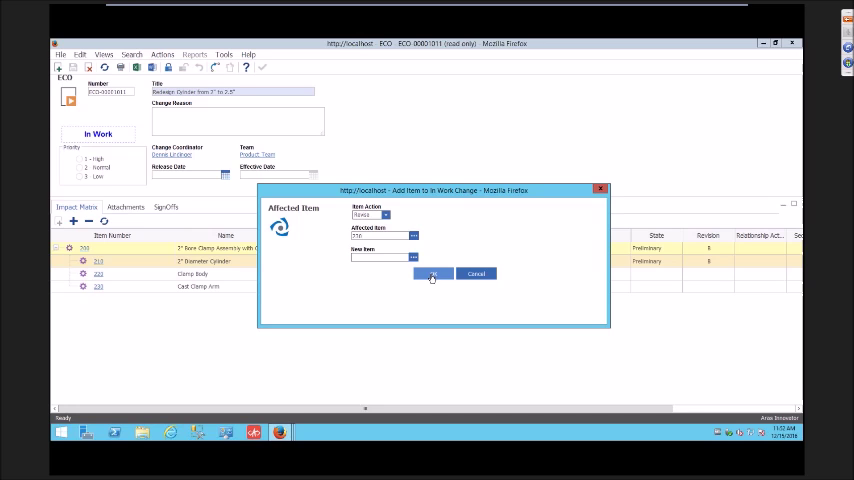
pyautogui.click(432, 274)
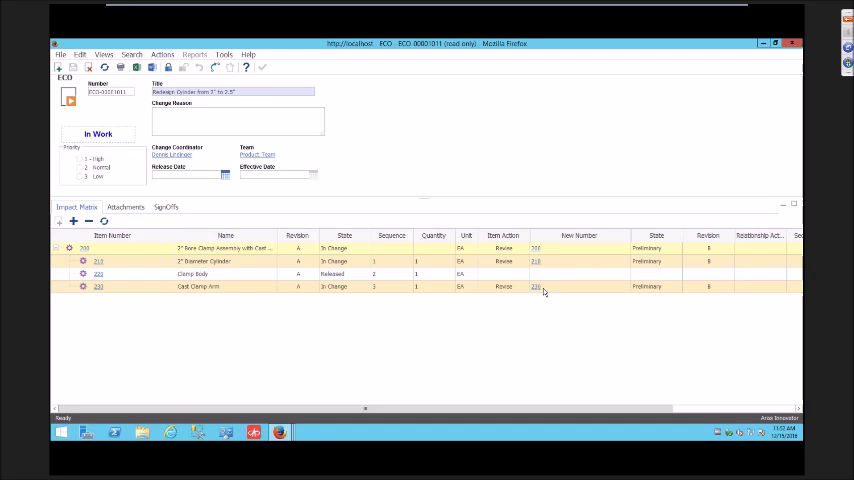
pyautogui.moveTo(708, 291)
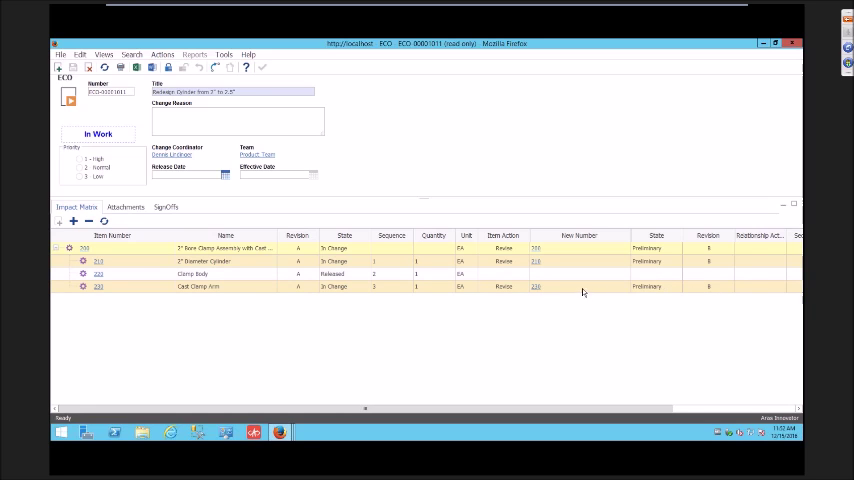
pyautogui.moveTo(553, 290)
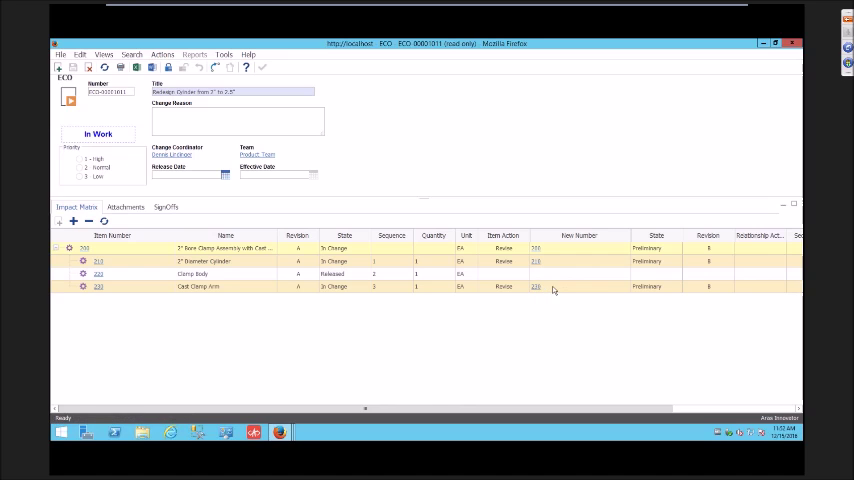
pyautogui.moveTo(556, 293)
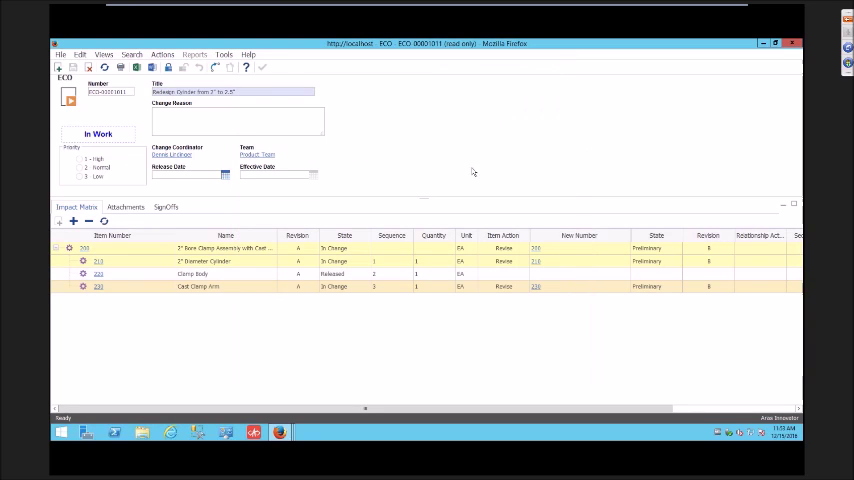
pyautogui.moveTo(192, 239)
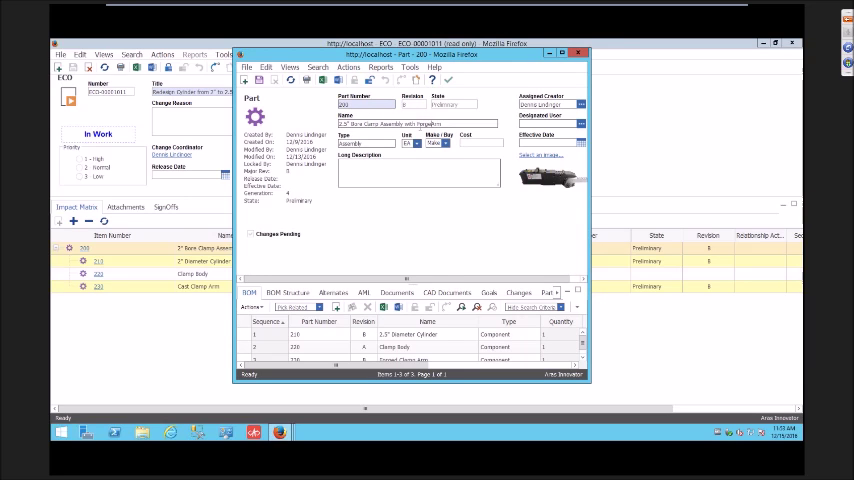
# Close renamed assembly 200 and show the ECO's SignOffs workflow history.
pyautogui.click(448, 80)
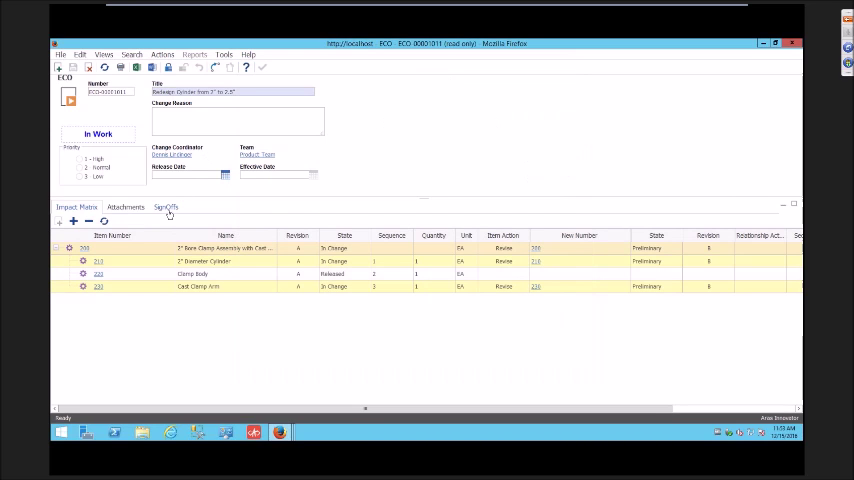
pyautogui.click(165, 207)
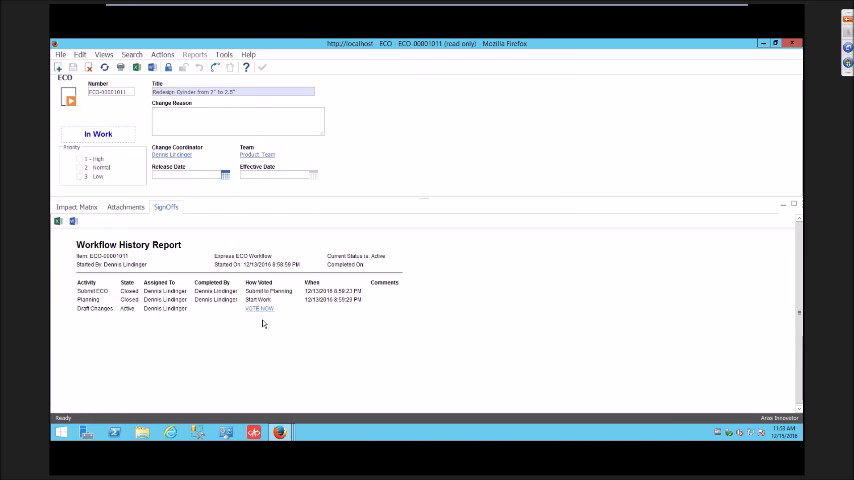
# Complete the Draft Changes activity with a Close Change vote and password, releasing ECO-00001011.
pyautogui.click(259, 308)
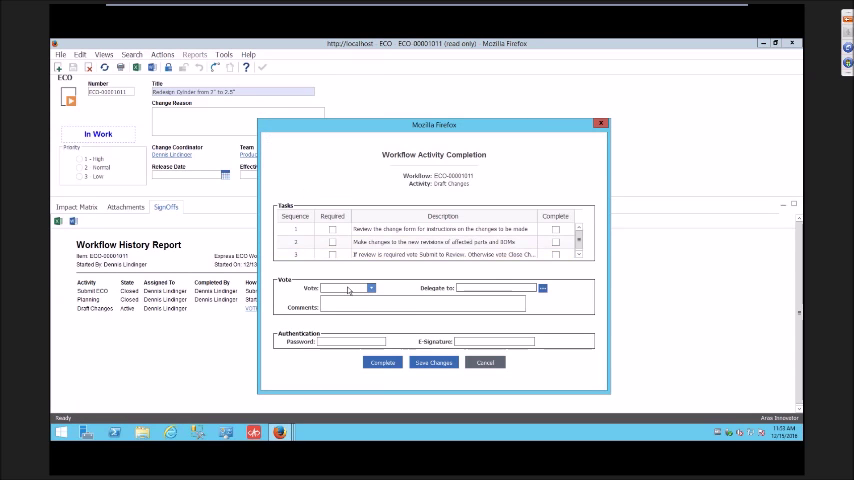
pyautogui.click(370, 288)
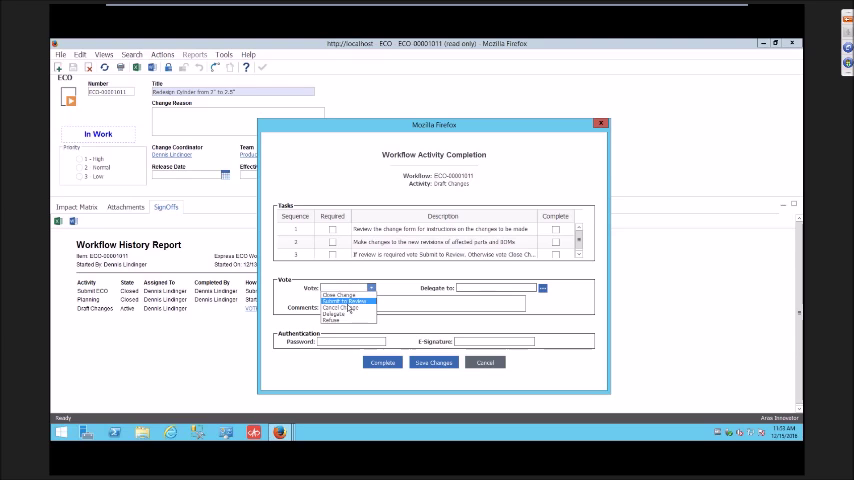
pyautogui.moveTo(348, 307)
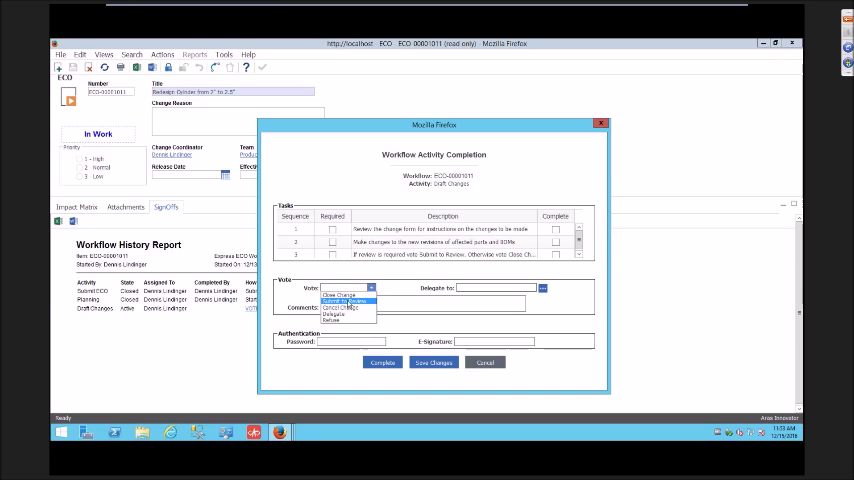
pyautogui.click(347, 288)
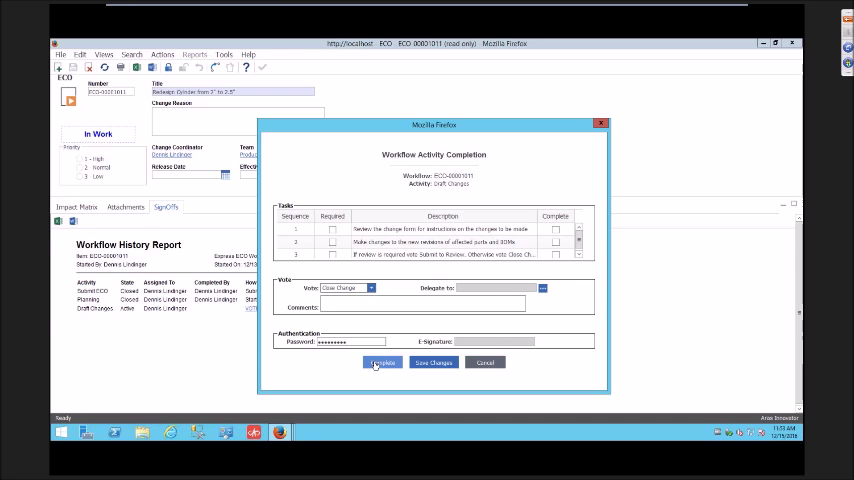
pyautogui.click(382, 363)
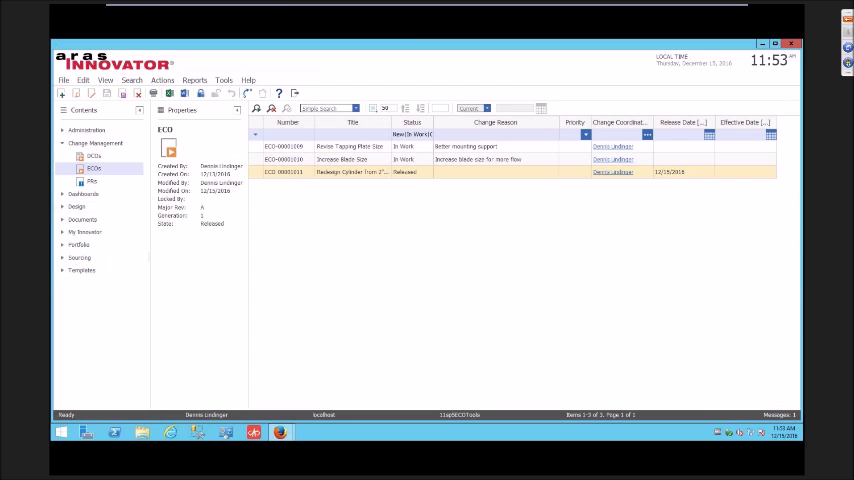
pyautogui.click(76, 206)
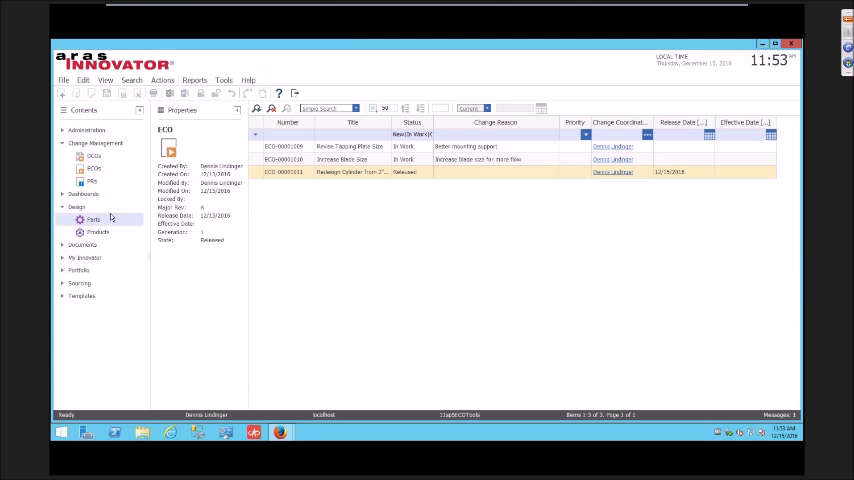
# Open part 200 from Design > Parts, review its BOM components, and close it.
pyautogui.click(92, 219)
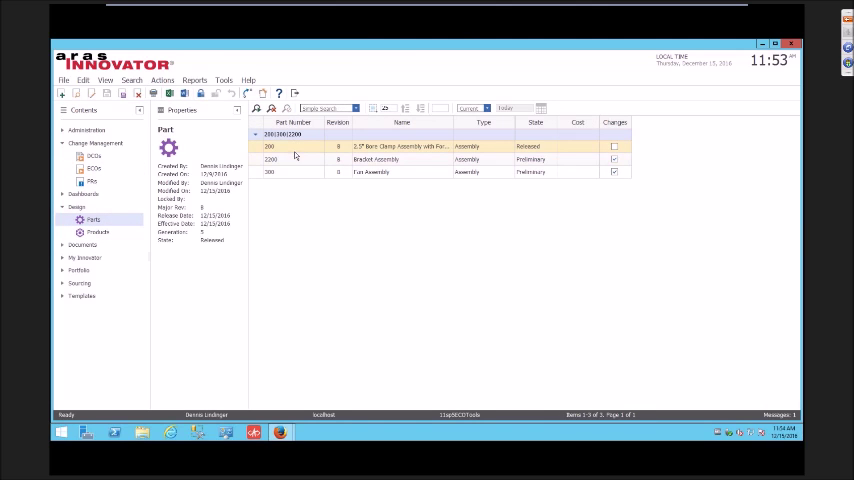
pyautogui.doubleClick(400, 146)
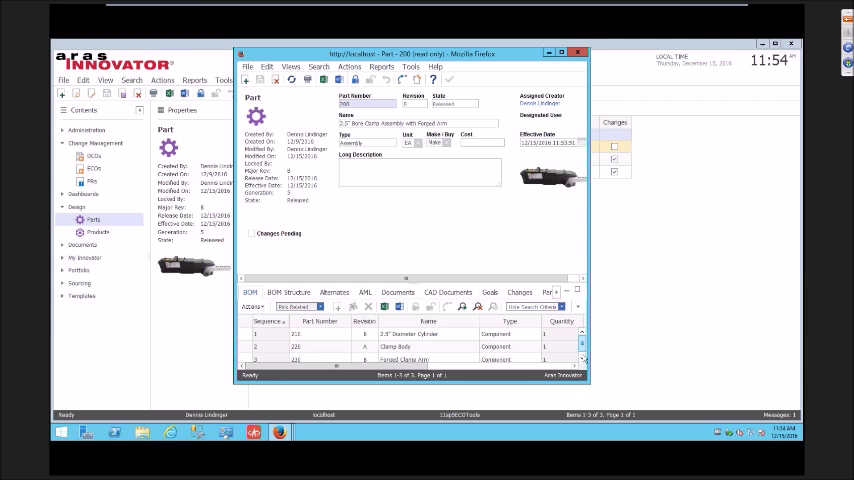
pyautogui.click(395, 342)
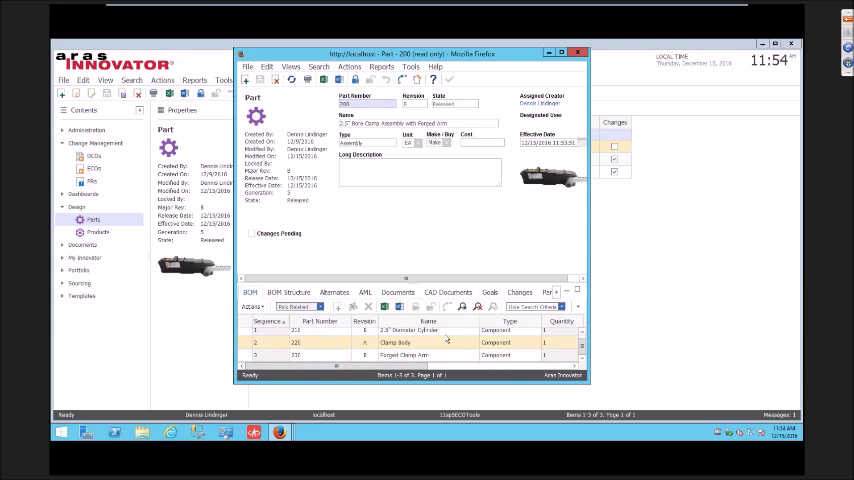
pyautogui.click(395, 342)
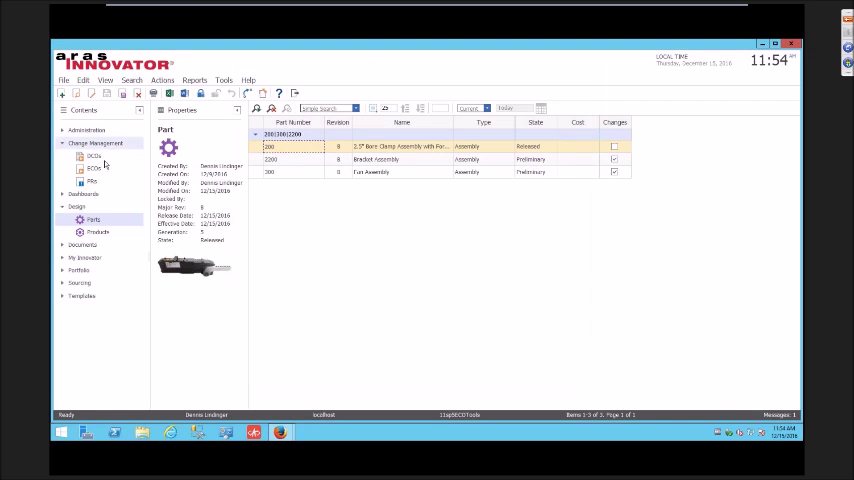
# Return to the ECO list and open ECO-00001009 Revise Tapping Plate Size.
pyautogui.click(94, 168)
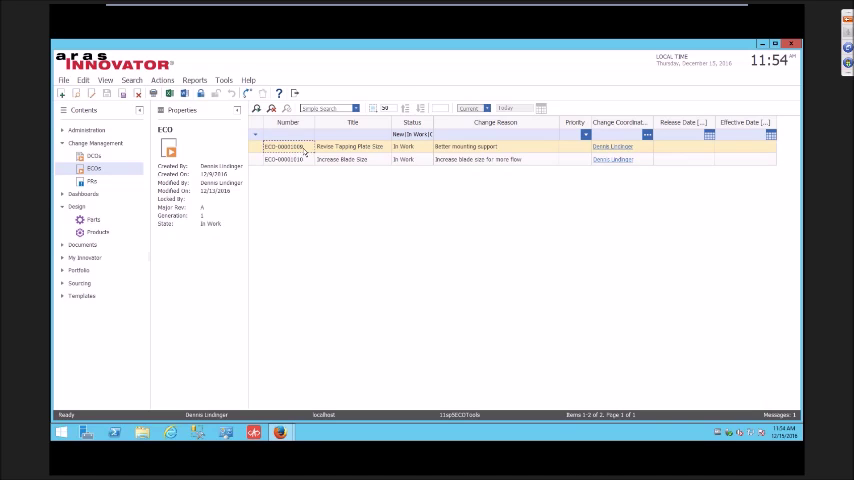
pyautogui.doubleClick(288, 147)
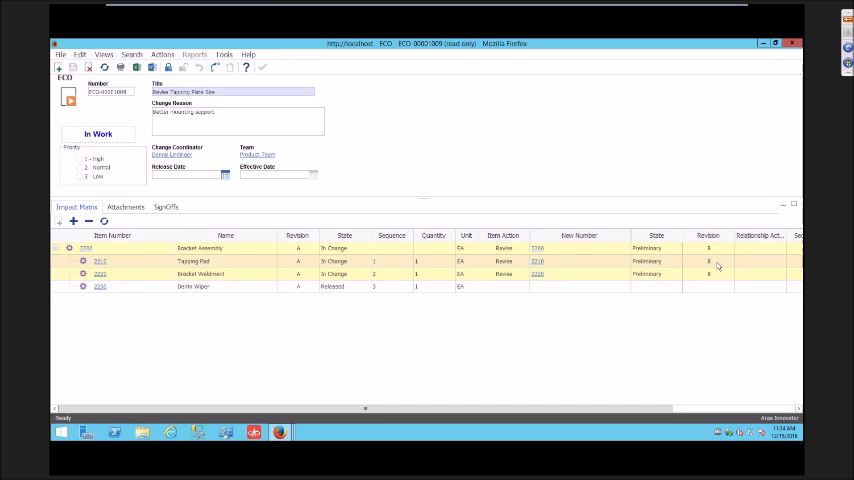
pyautogui.moveTo(710, 268)
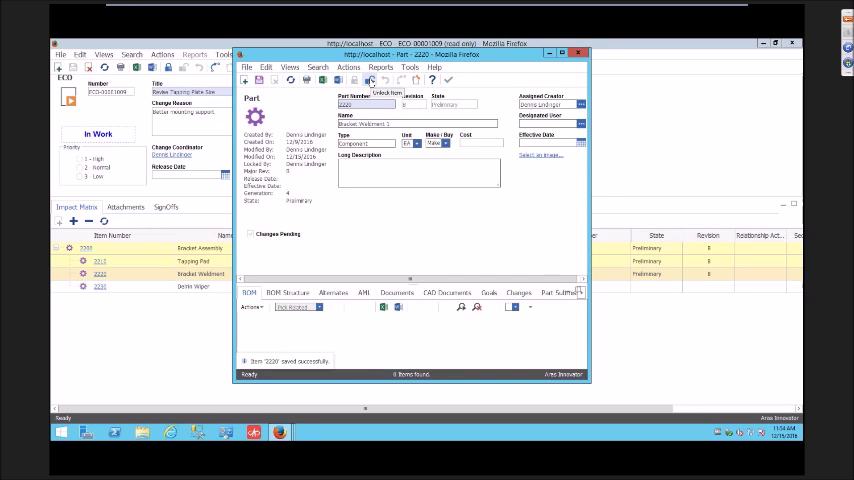
# Append 123 to part 2220's name, save it, and close back to ECO-00001009.
pyautogui.click(249, 292)
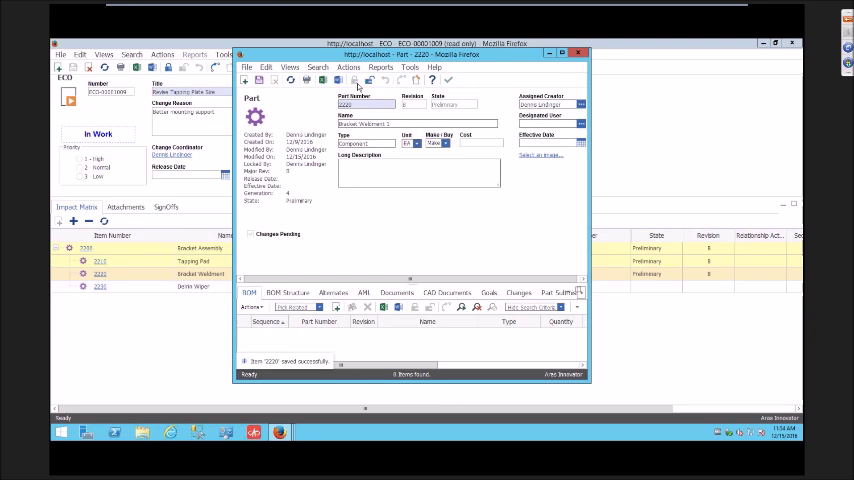
pyautogui.write('12')
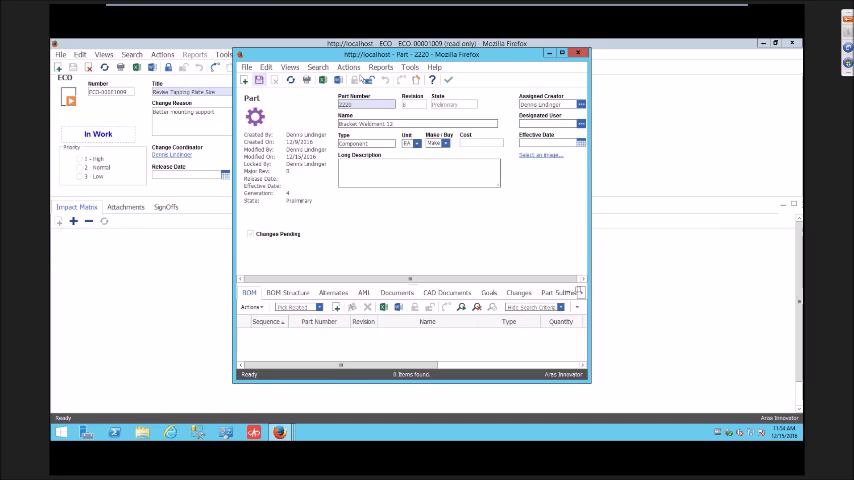
pyautogui.click(369, 80)
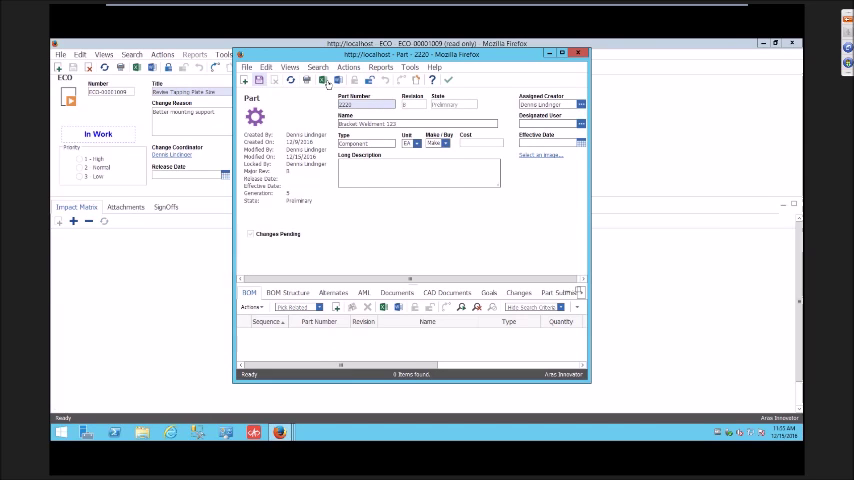
pyautogui.click(370, 80)
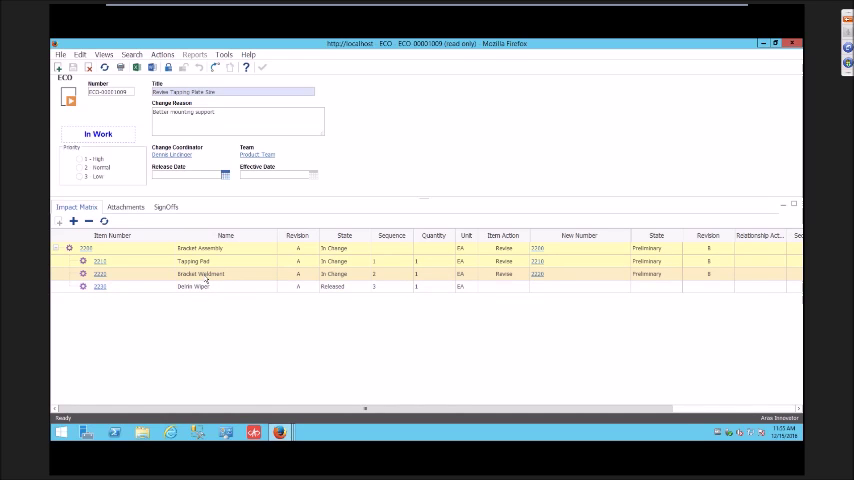
pyautogui.moveTo(218, 275)
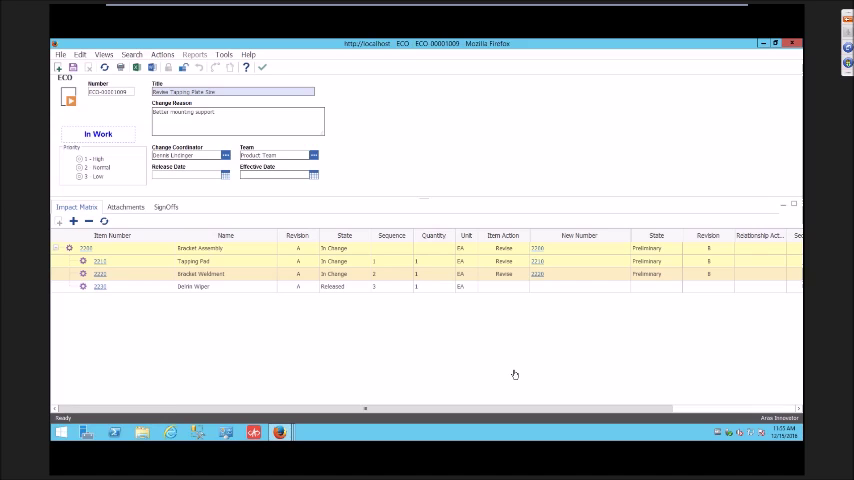
# Remove the Revise action for 2220 Bracket Weldment from the impact matrix.
pyautogui.click(82, 274)
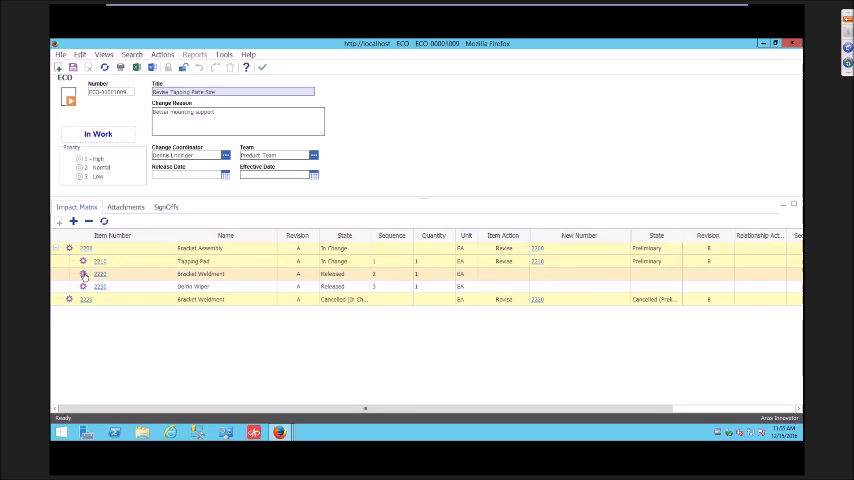
pyautogui.click(86, 248)
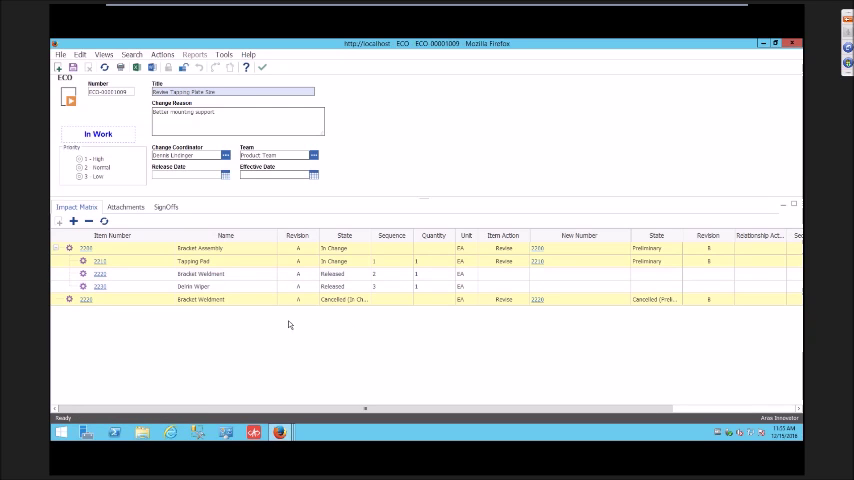
pyautogui.moveTo(281, 323)
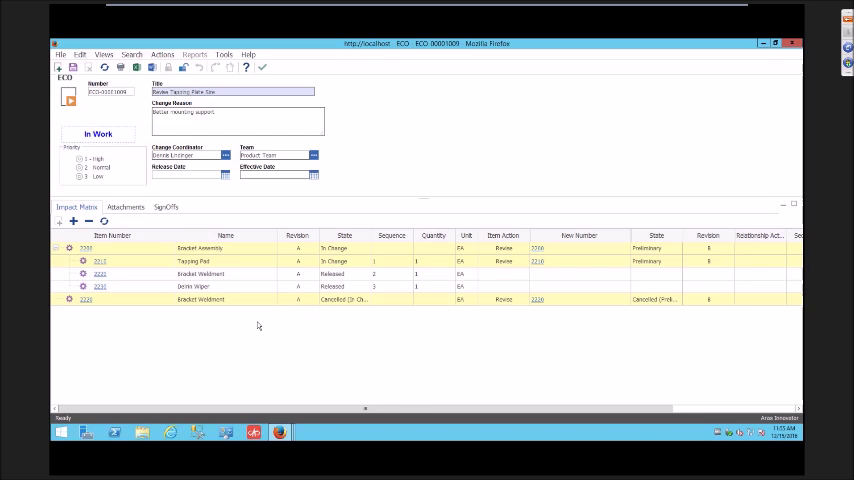
pyautogui.moveTo(198, 313)
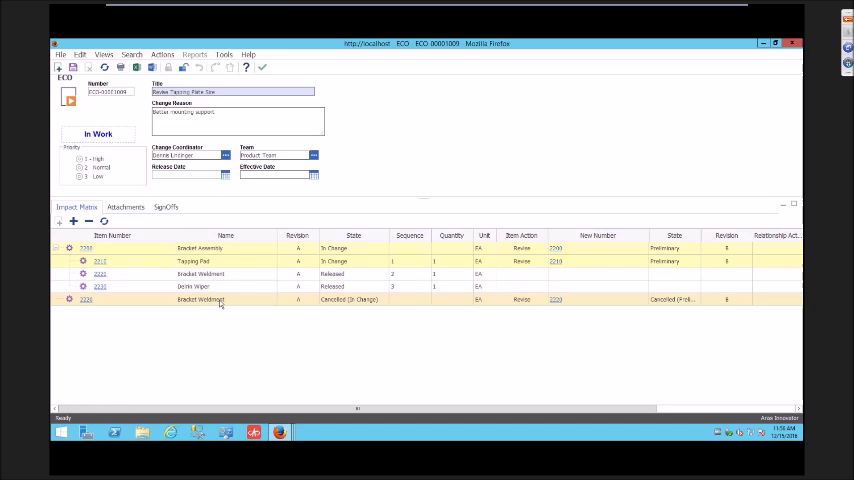
# View the SignOffs workflow history and start the vote on the Draft Changes activity.
pyautogui.click(166, 207)
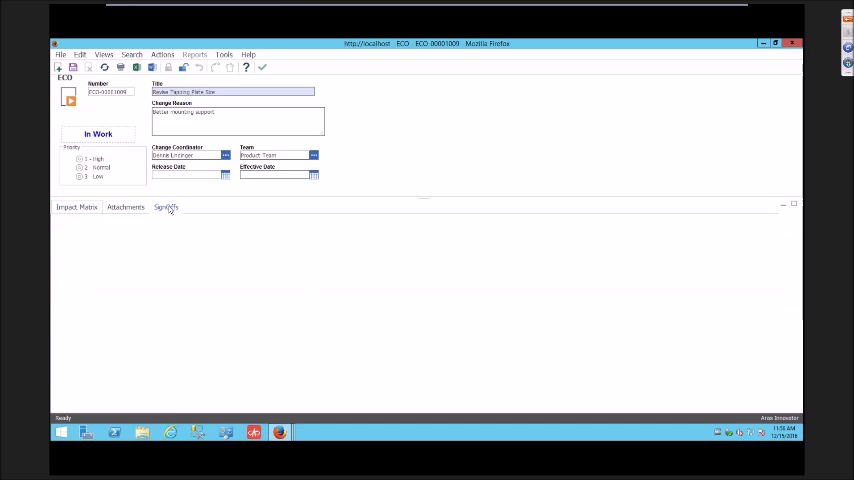
pyautogui.click(165, 207)
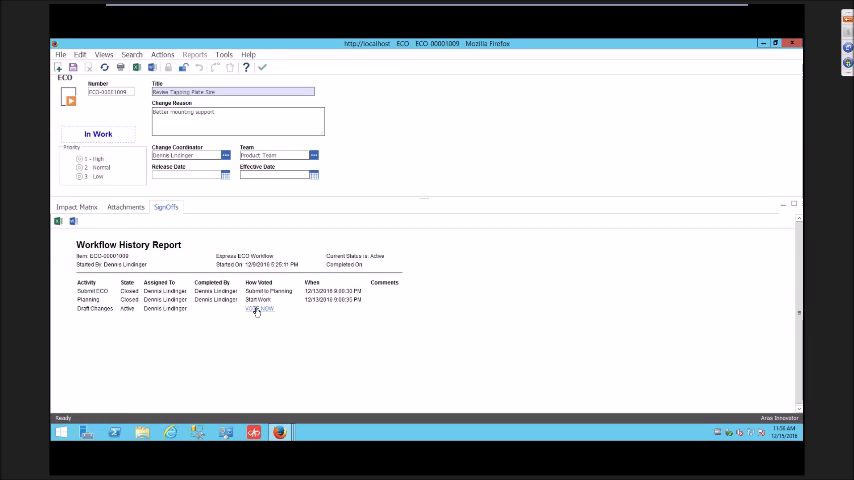
pyautogui.click(259, 308)
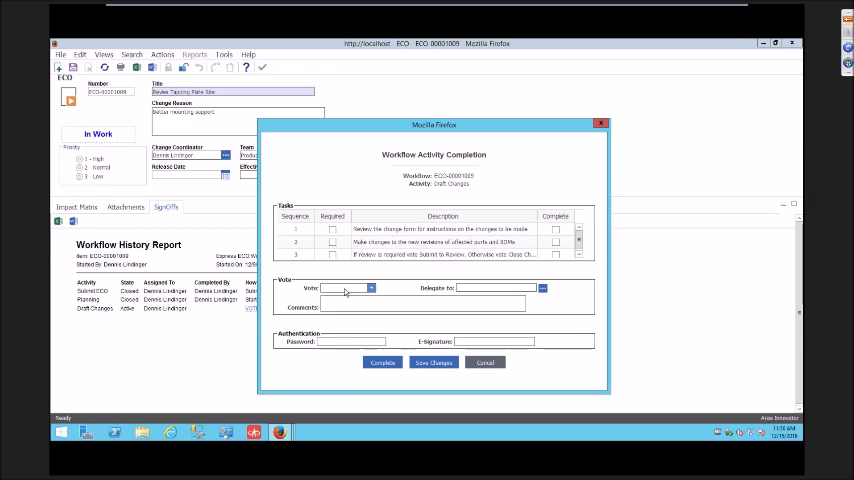
# Vote Close Change, complete it and unlock the ECO so Bracket Assembly 2200 releases.
pyautogui.click(370, 288)
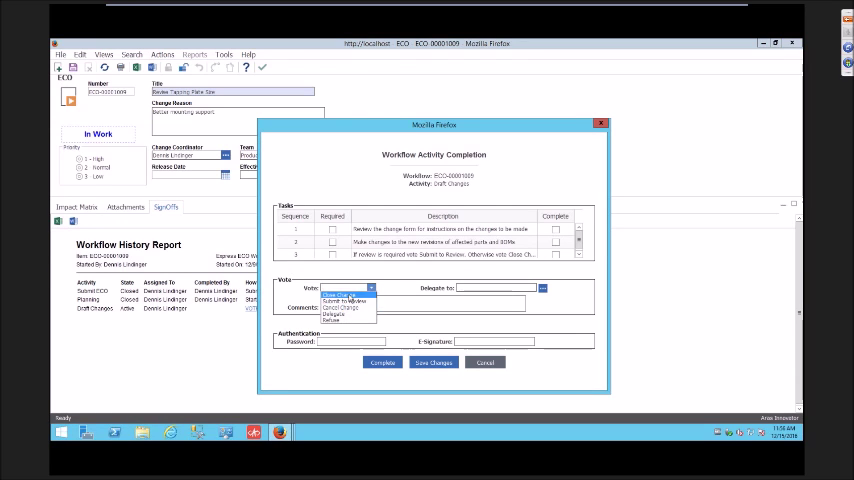
pyautogui.click(345, 304)
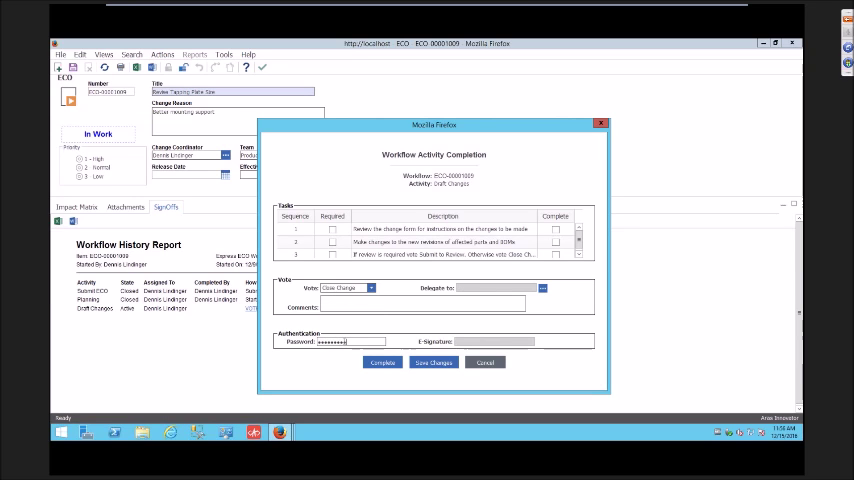
pyautogui.click(382, 362)
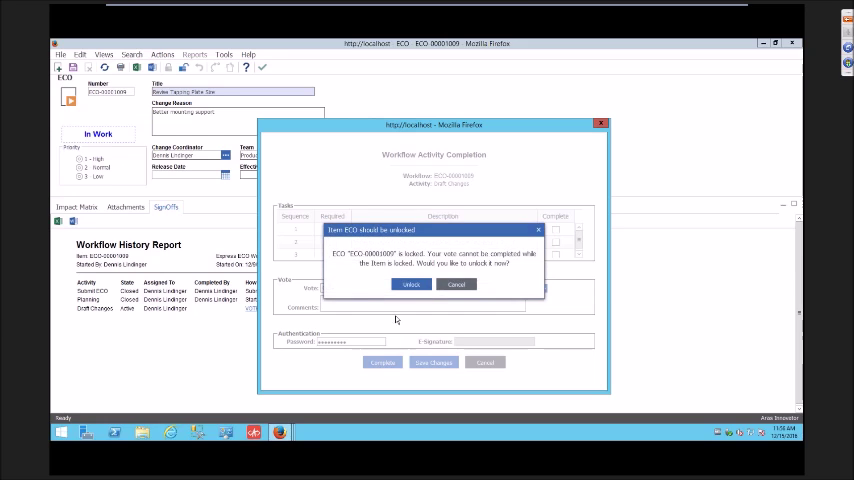
pyautogui.click(410, 284)
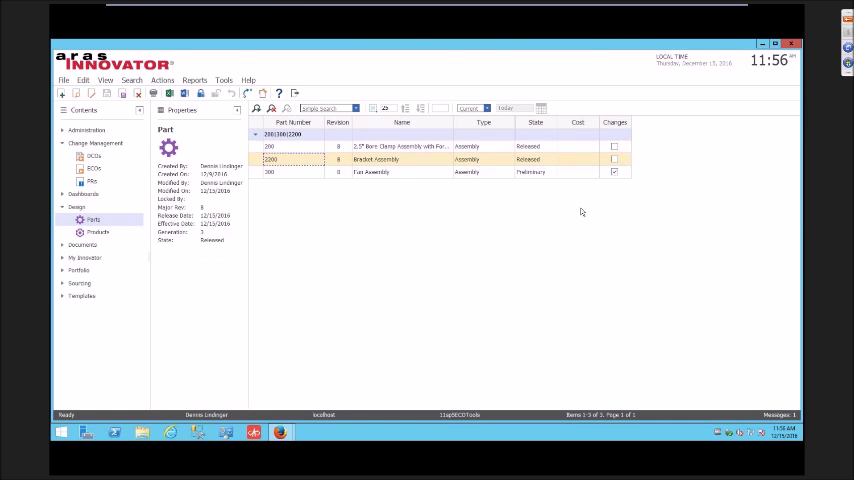
# From Bracket Assembly 2200, open component part 2220 Bracket Weldment and list its versions.
pyautogui.doubleClick(375, 159)
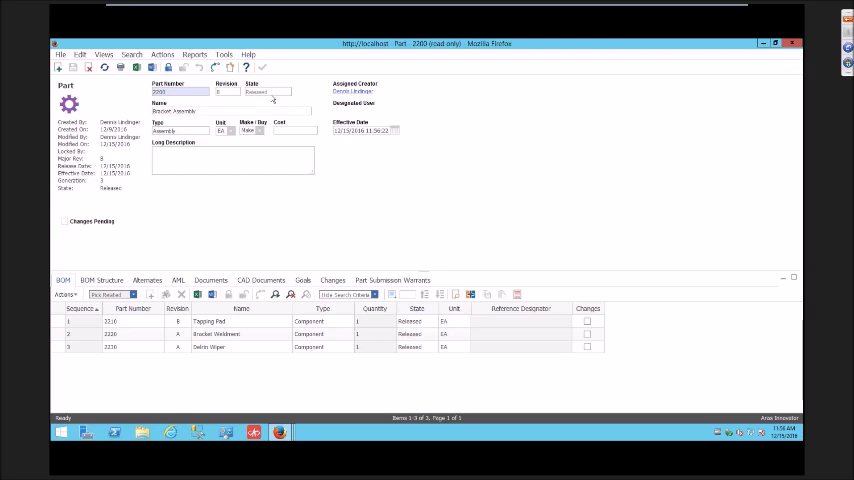
pyautogui.click(216, 333)
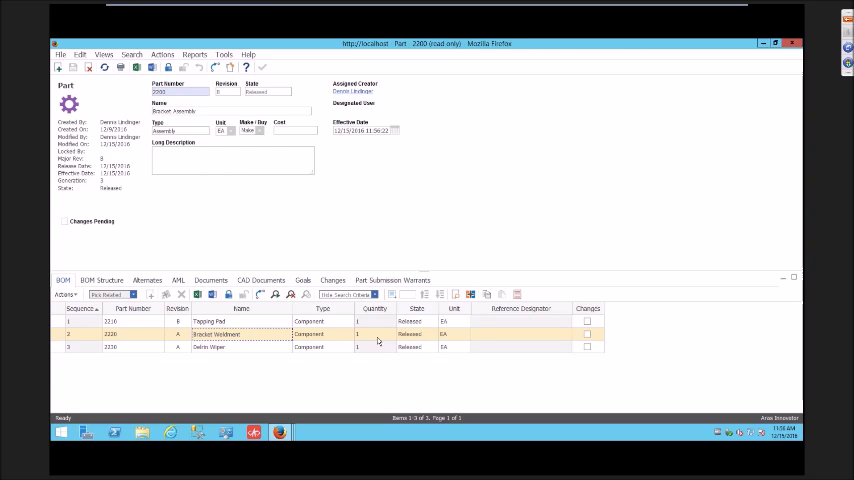
pyautogui.moveTo(222, 339)
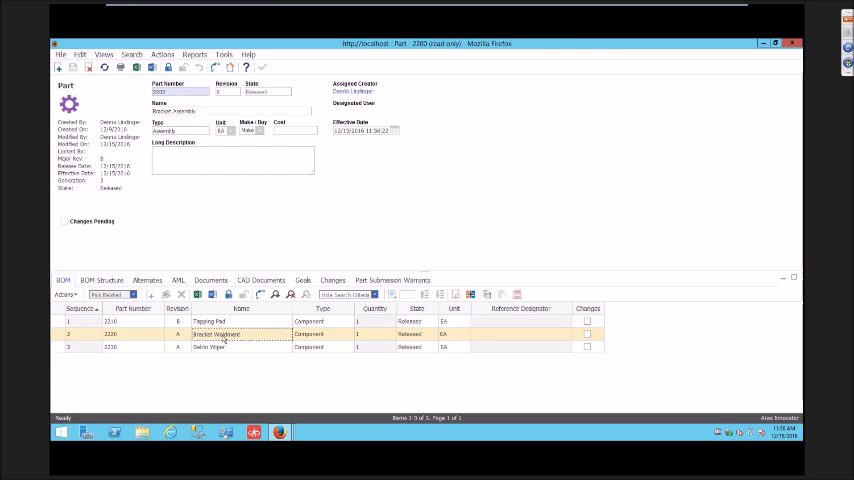
pyautogui.rightClick(216, 333)
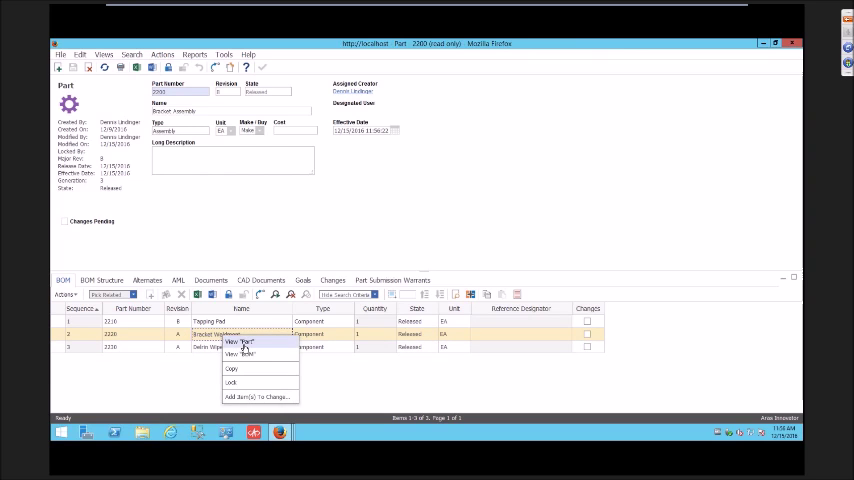
pyautogui.click(240, 342)
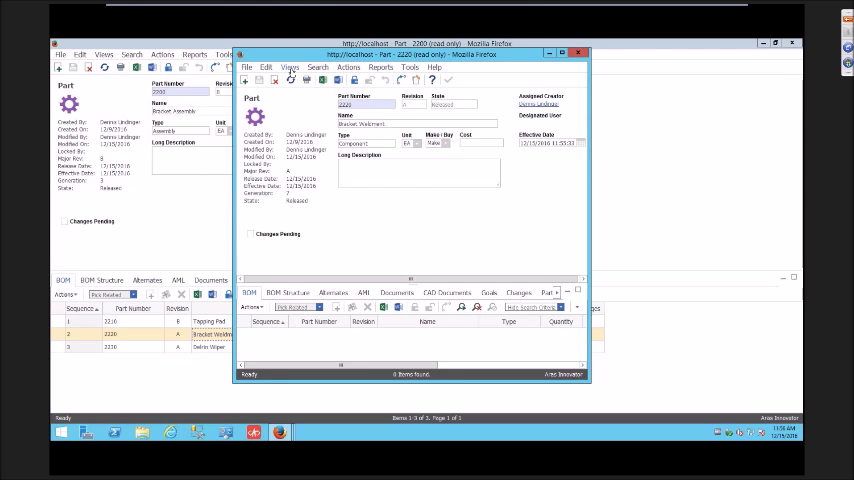
pyautogui.click(290, 67)
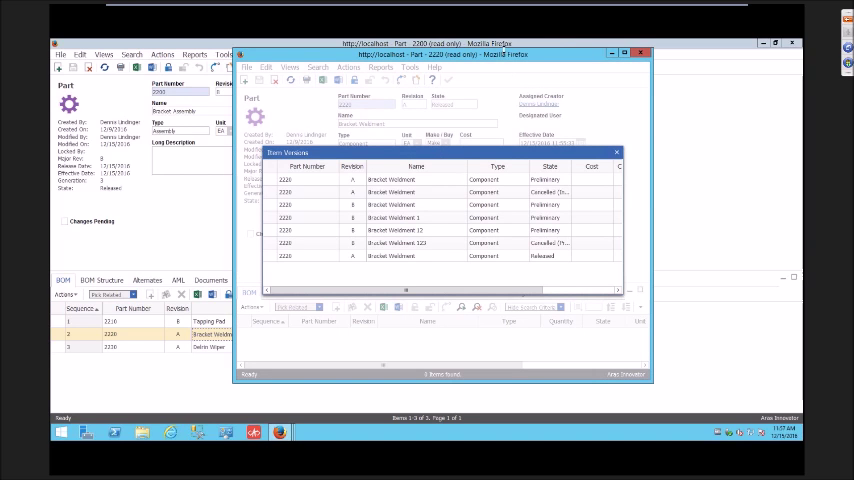
pyautogui.click(640, 53)
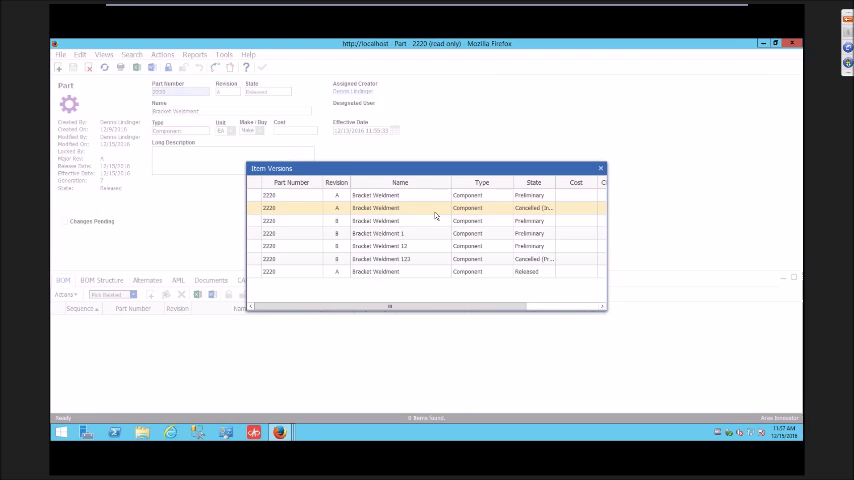
# Compare the released Rev A, cancelled Rev A, preliminary Rev B and cancelled Weldment 123 versions.
pyautogui.click(410, 271)
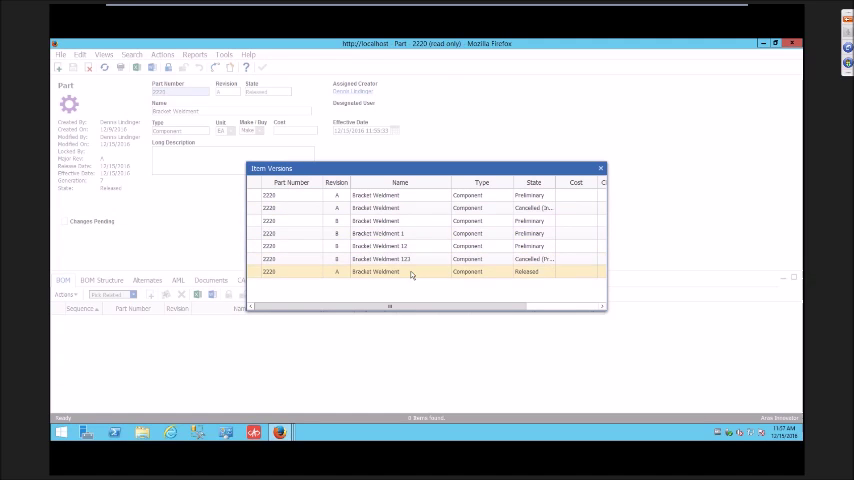
pyautogui.click(375, 207)
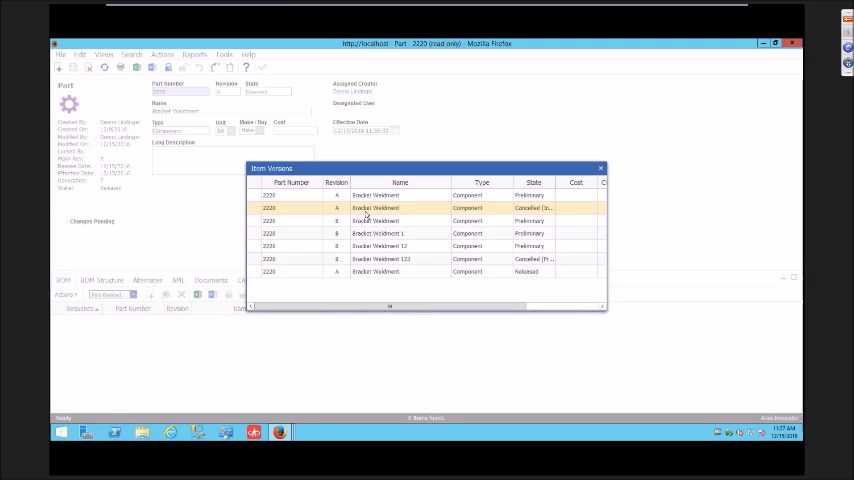
pyautogui.moveTo(410, 217)
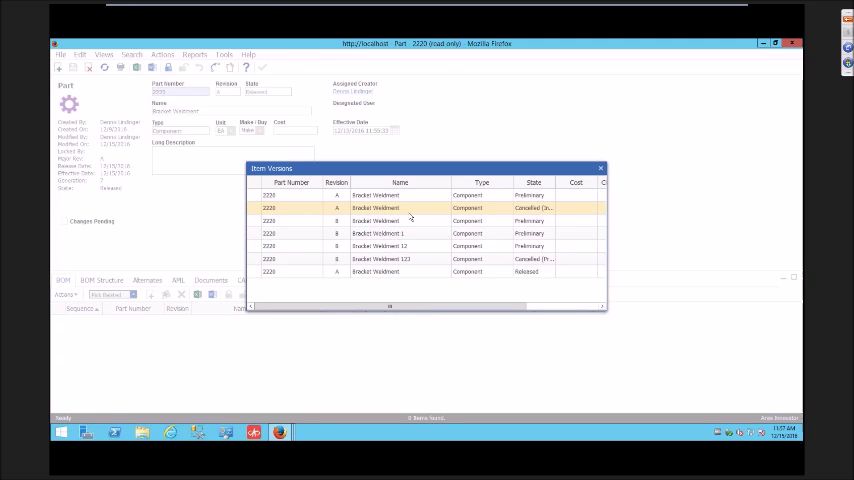
pyautogui.click(408, 220)
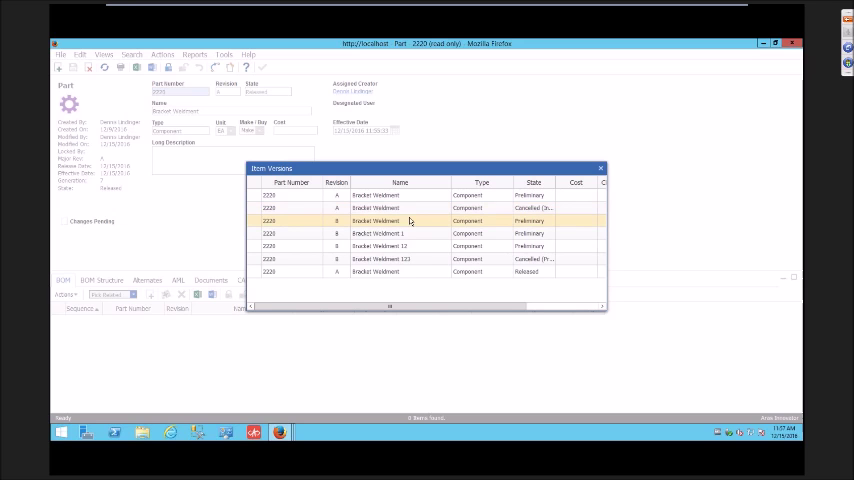
pyautogui.click(400, 233)
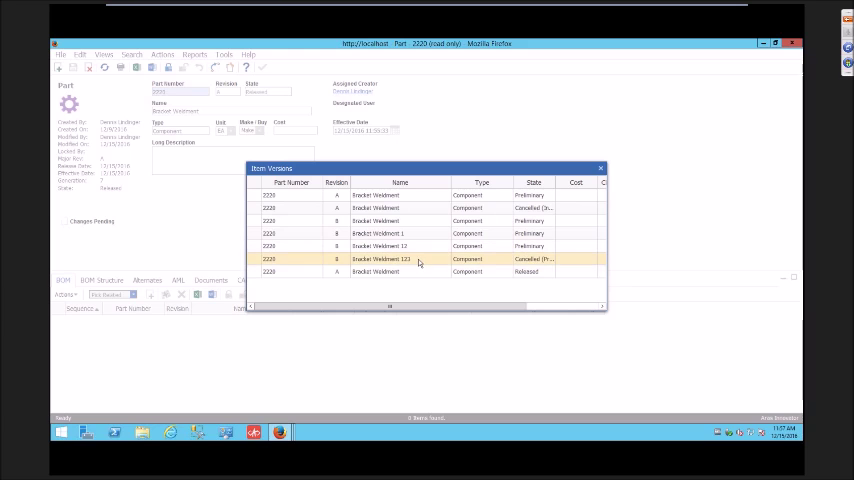
pyautogui.moveTo(412, 279)
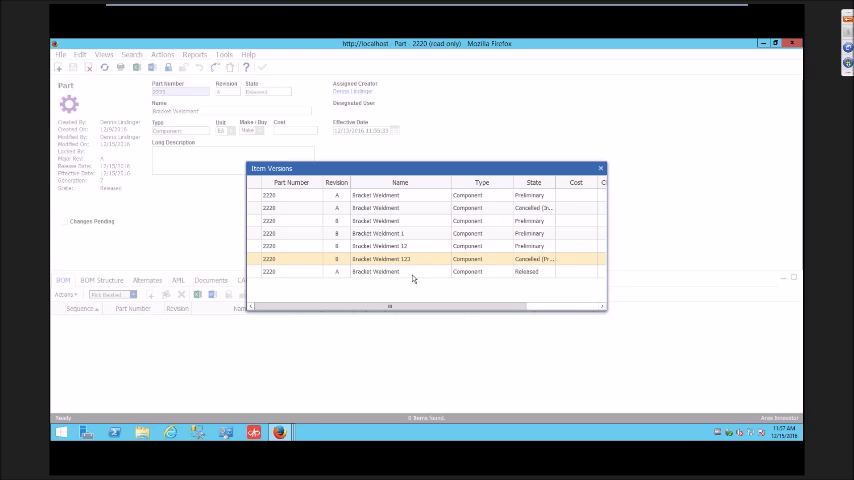
pyautogui.click(400, 207)
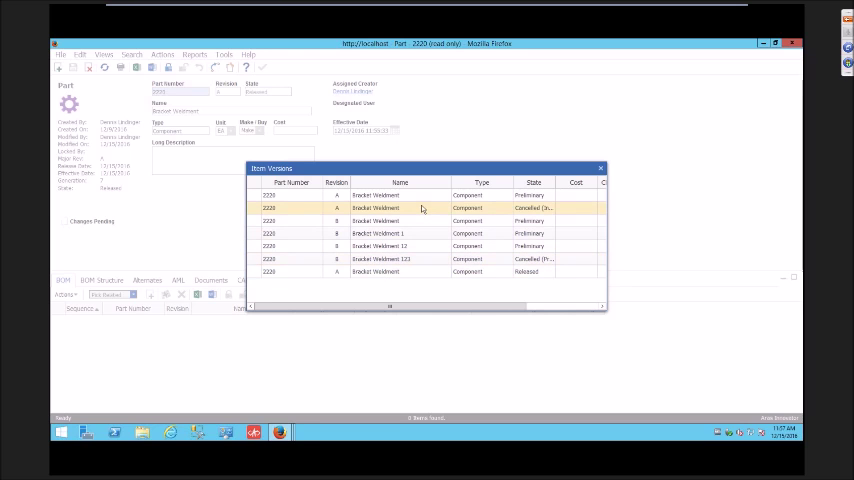
# Revisit the released Rev A, cancelled Weldment 123 and Bracket Weldment 1 versions.
pyautogui.click(420, 271)
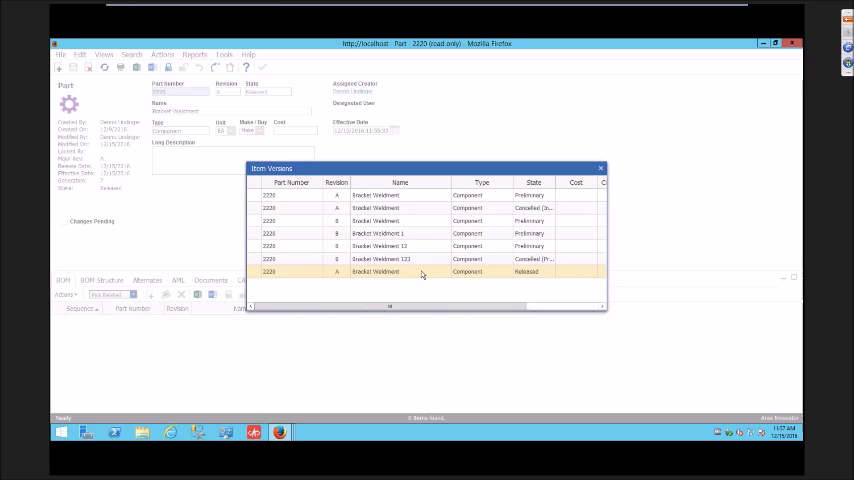
pyautogui.click(407, 220)
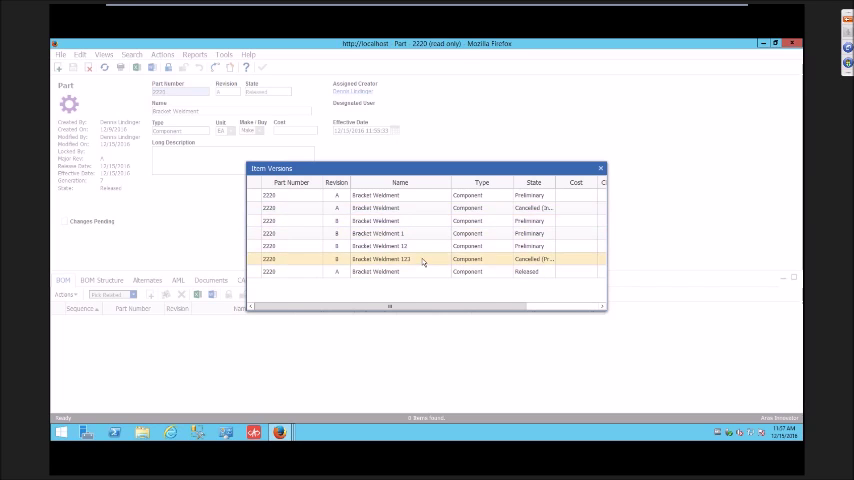
pyautogui.click(390, 233)
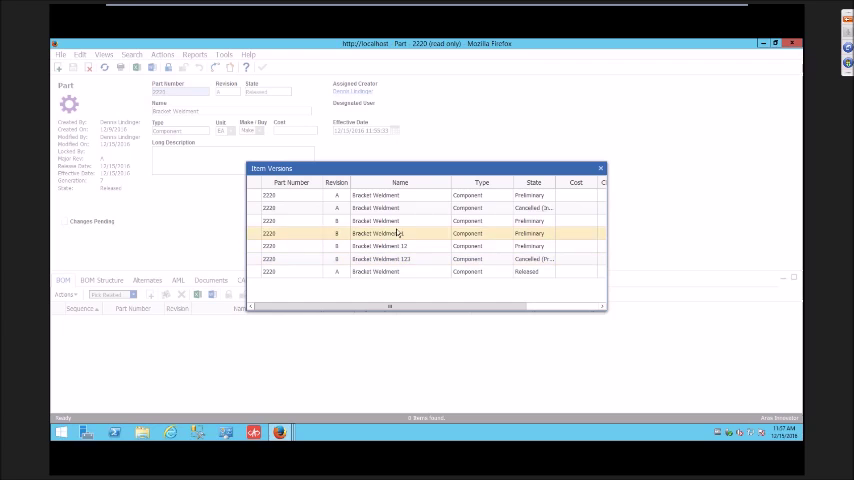
pyautogui.click(380, 259)
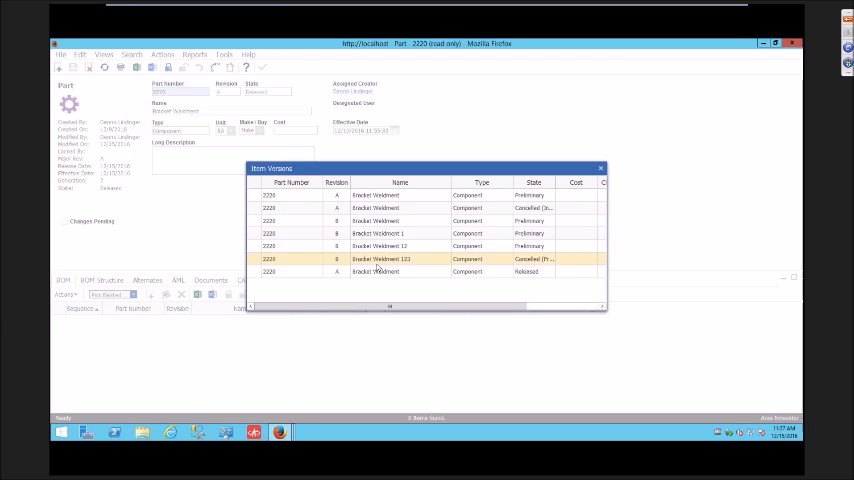
pyautogui.click(378, 271)
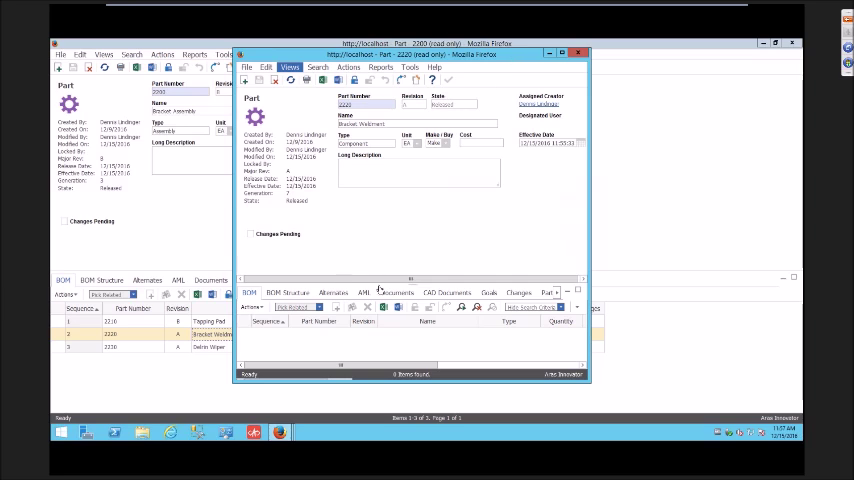
pyautogui.moveTo(421, 206)
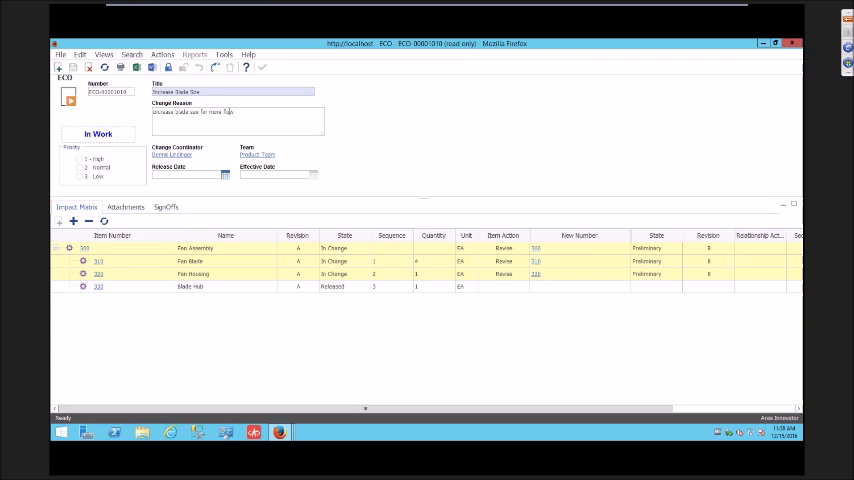
pyautogui.click(104, 54)
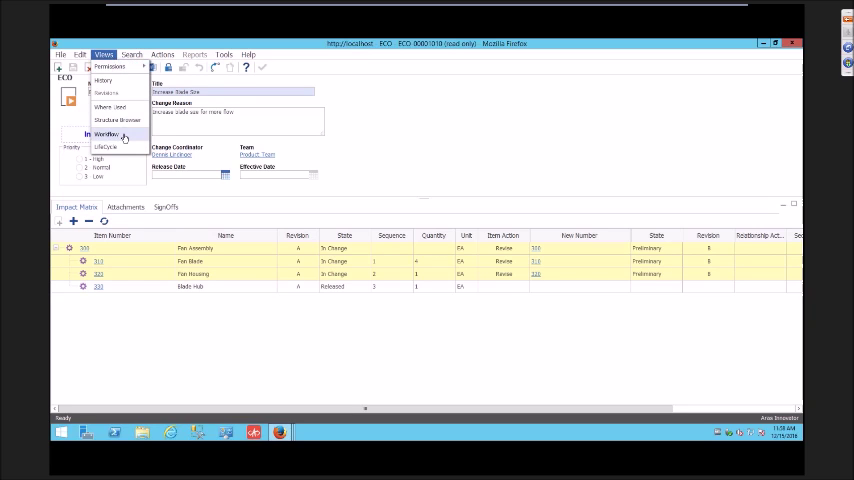
pyautogui.click(106, 133)
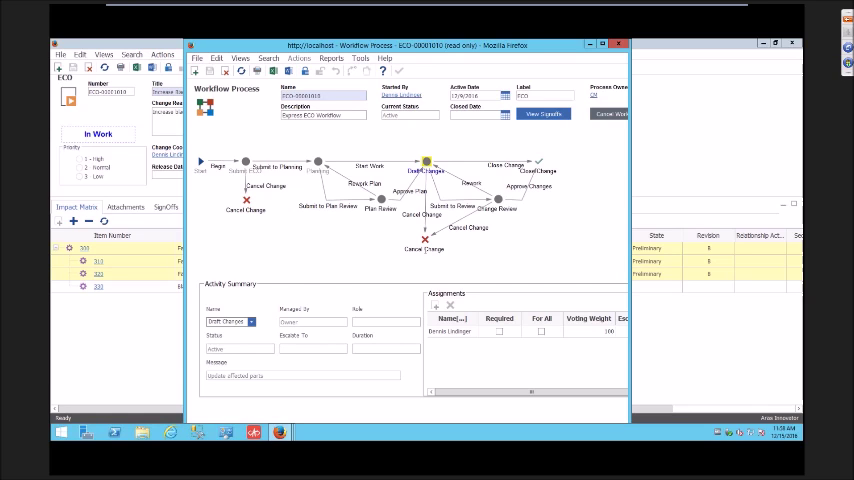
pyautogui.moveTo(619, 8)
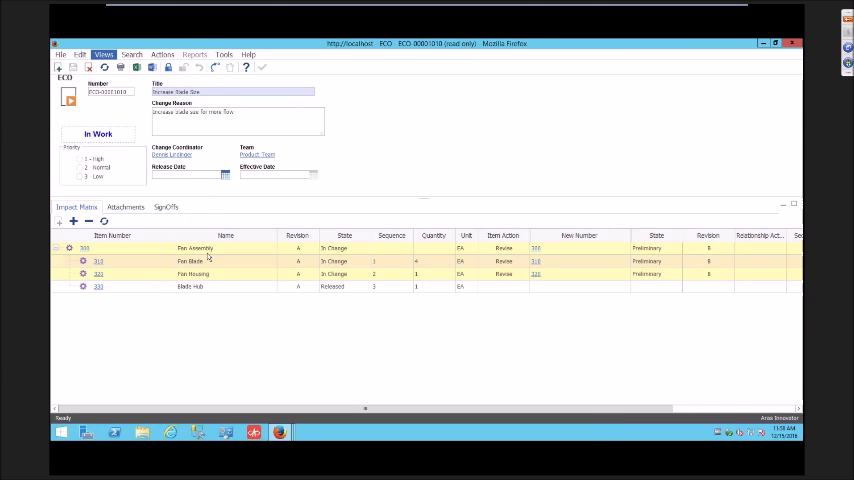
pyautogui.moveTo(293, 261)
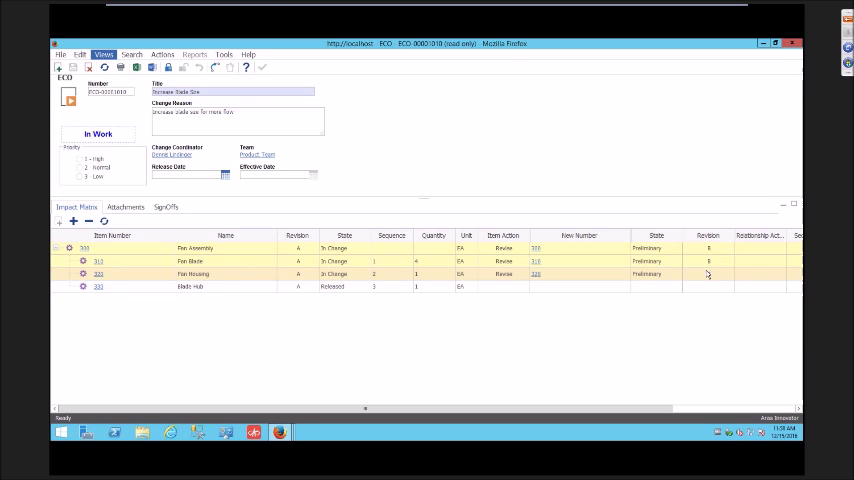
pyautogui.moveTo(665, 257)
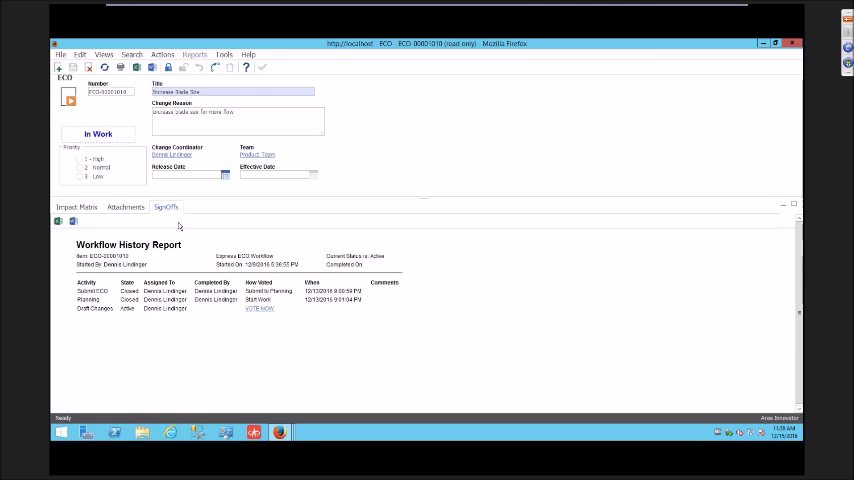
# Vote Cancel Change on Draft Changes, complete it and close the cancelled ECO-00001010.
pyautogui.click(259, 308)
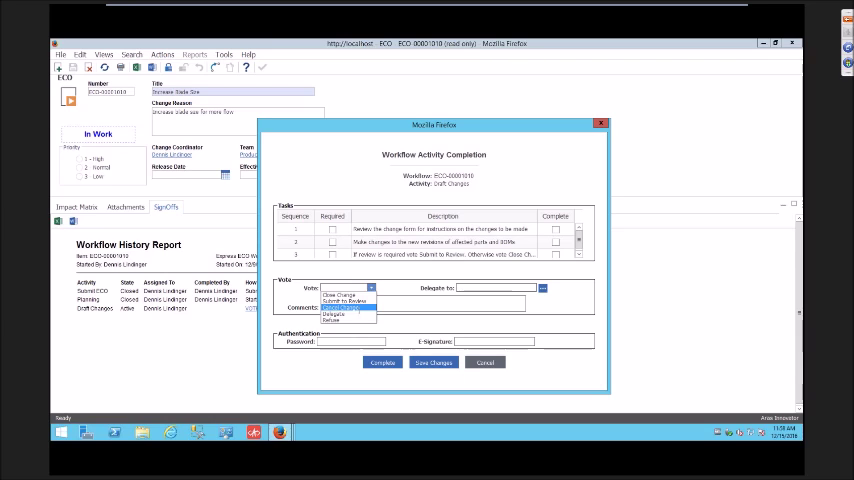
pyautogui.click(340, 288)
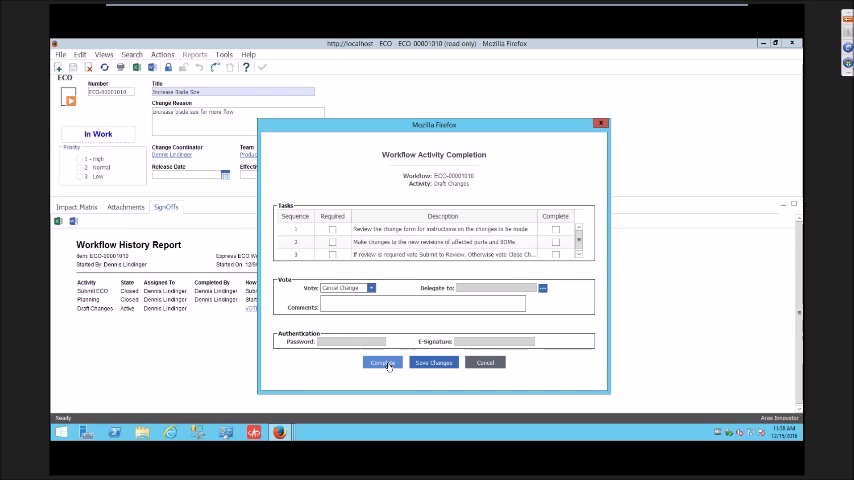
pyautogui.click(382, 363)
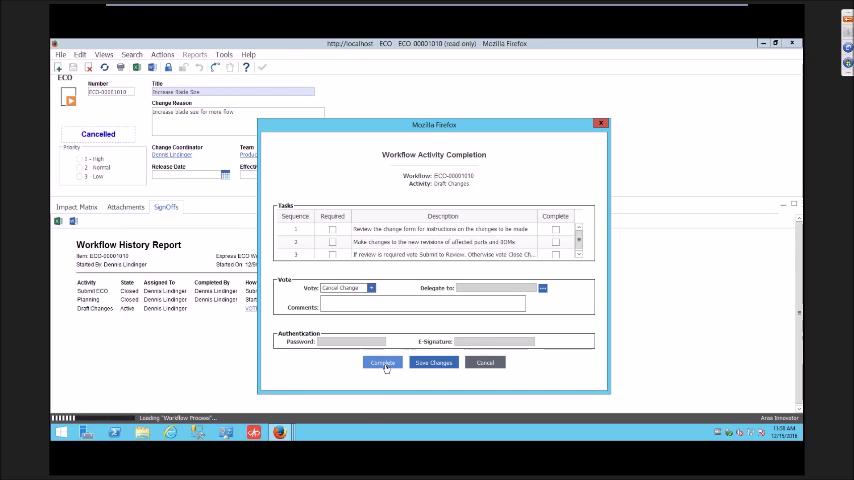
pyautogui.click(381, 362)
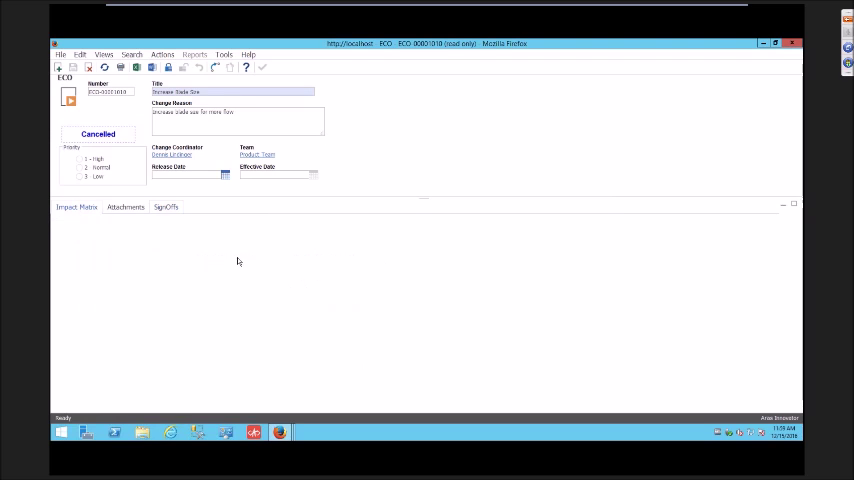
pyautogui.click(76, 207)
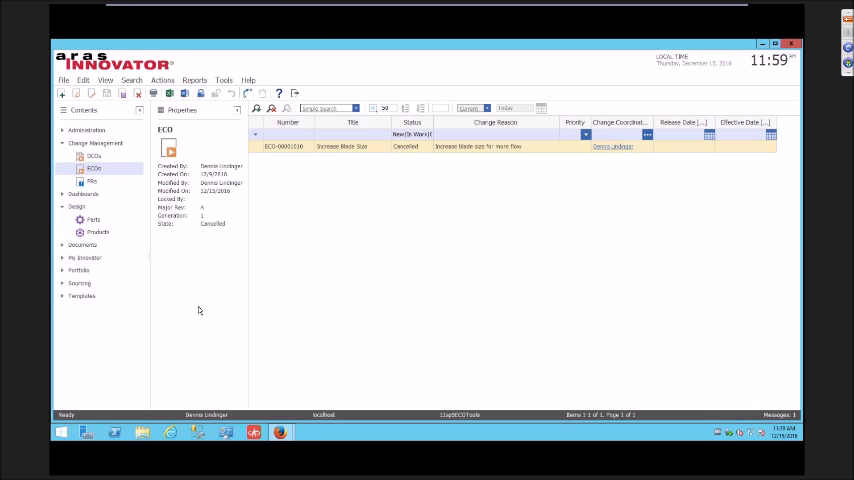
# Search parts 200|300|2200 and open Fan Assembly 300, released at Rev A.
pyautogui.click(93, 219)
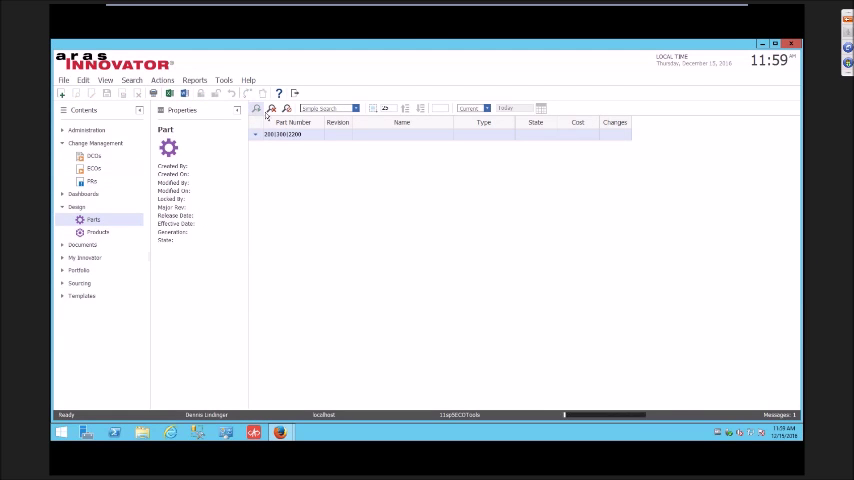
pyautogui.click(256, 133)
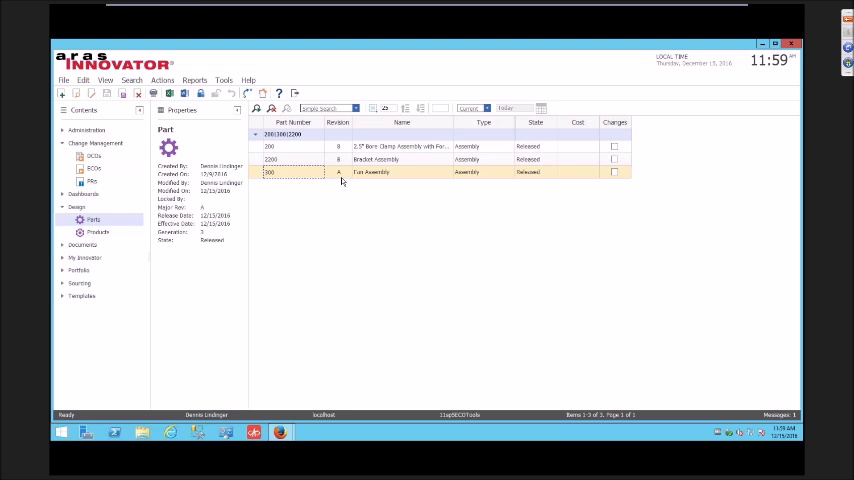
pyautogui.moveTo(367, 211)
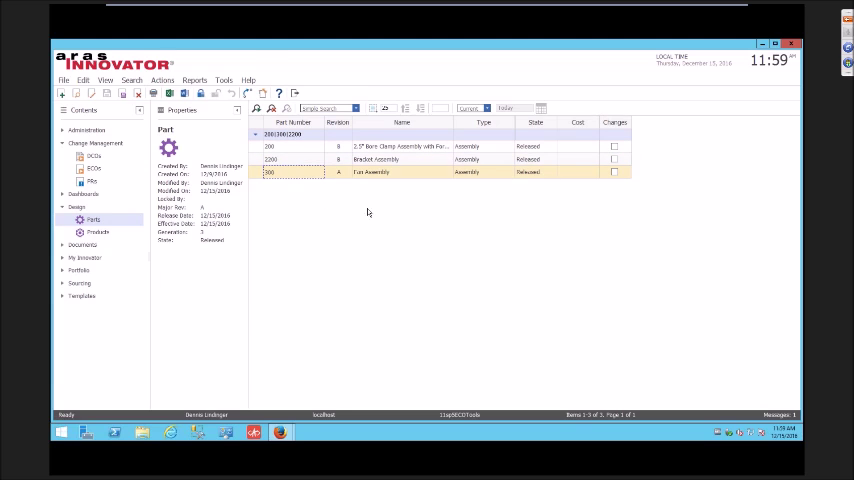
pyautogui.doubleClick(370, 172)
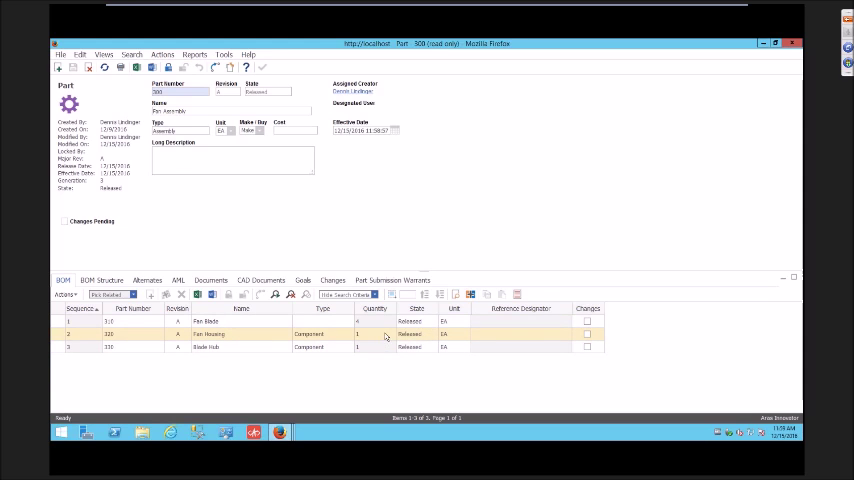
pyautogui.click(104, 54)
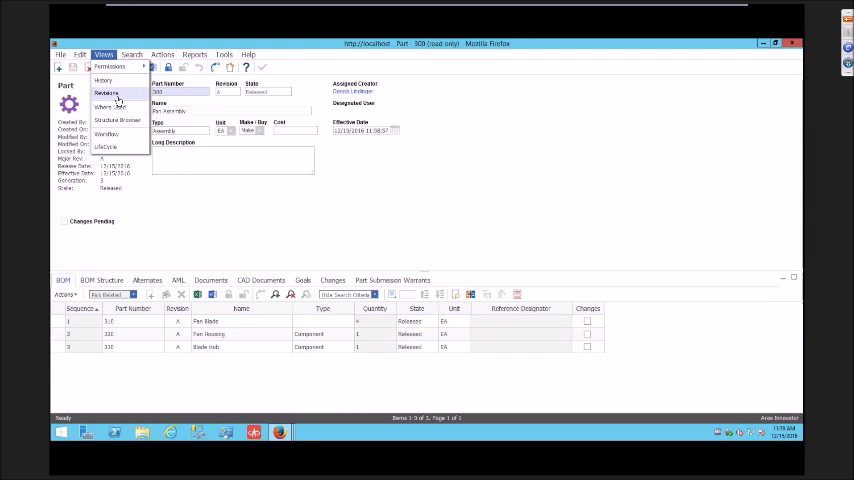
pyautogui.click(107, 92)
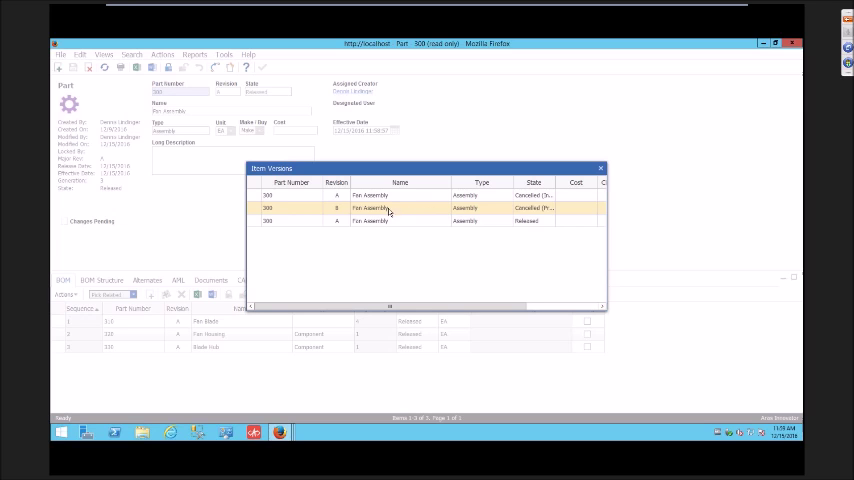
pyautogui.moveTo(414, 210)
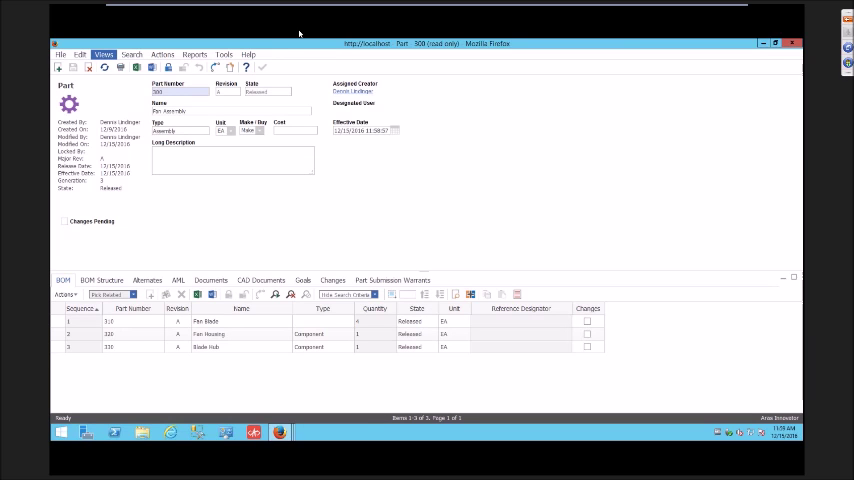
pyautogui.moveTo(180, 24)
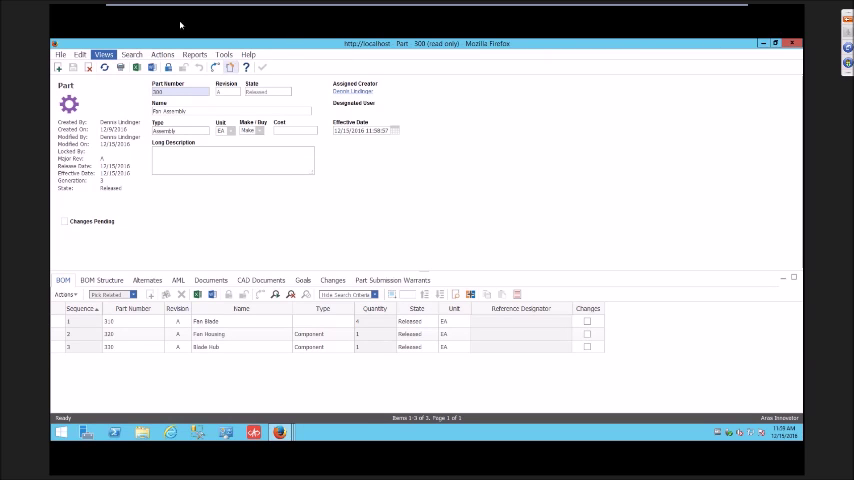